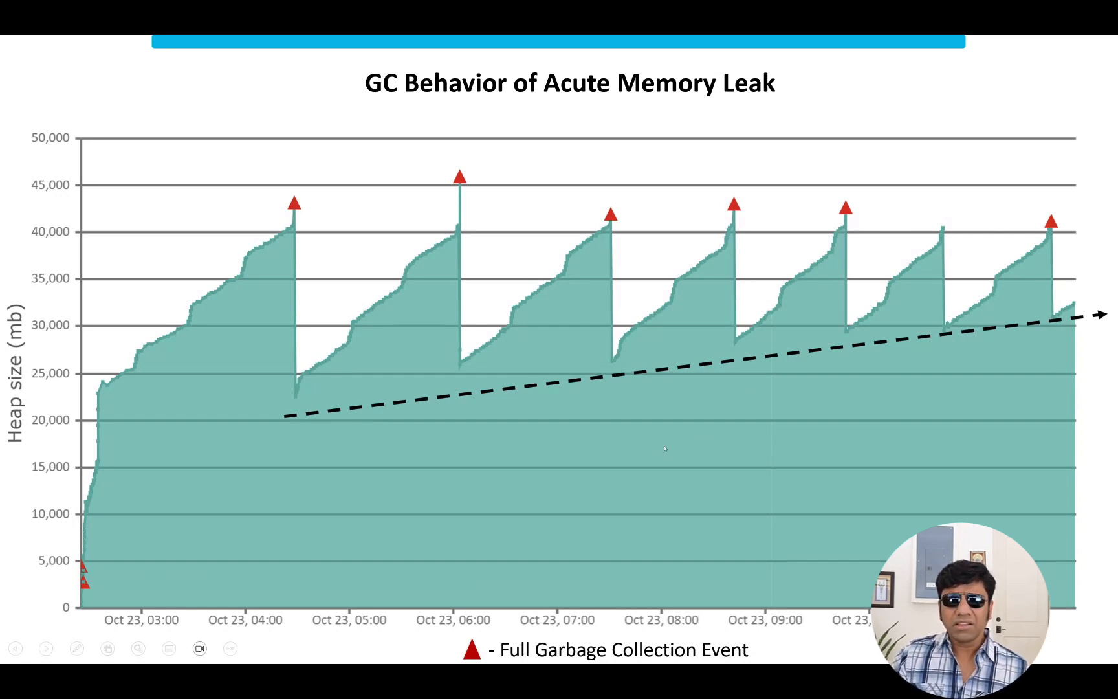
mouse_move(895, 343)
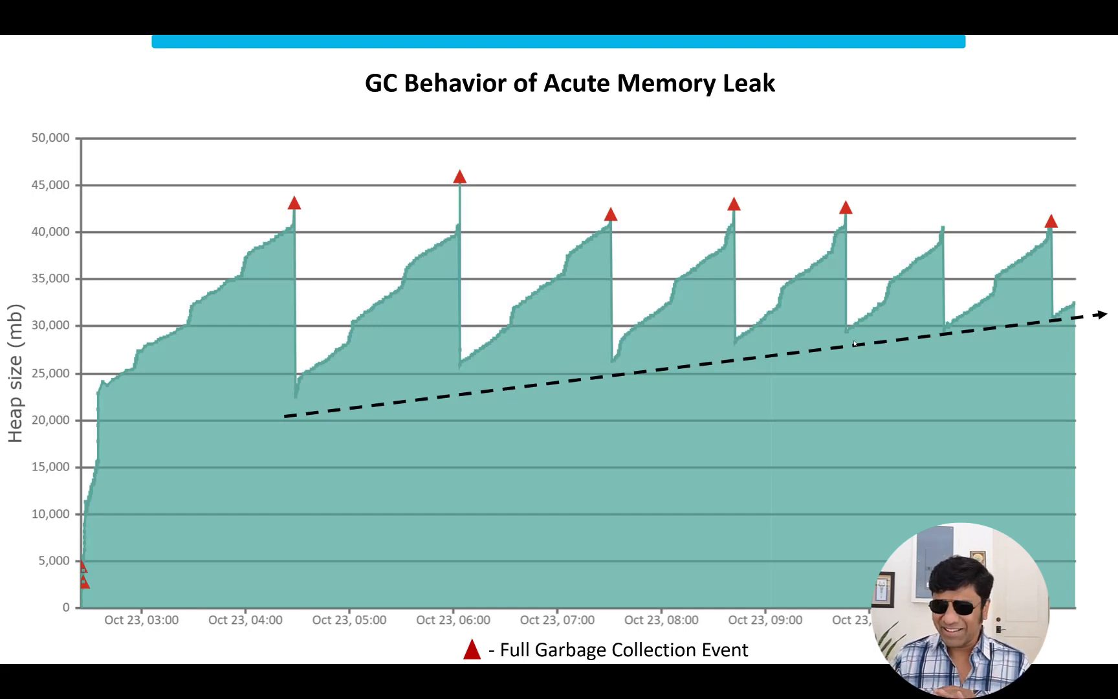
- Exit the slideshow to edit slide 9, 'GC Behavior when there is a Memory Leak'
key(Right)
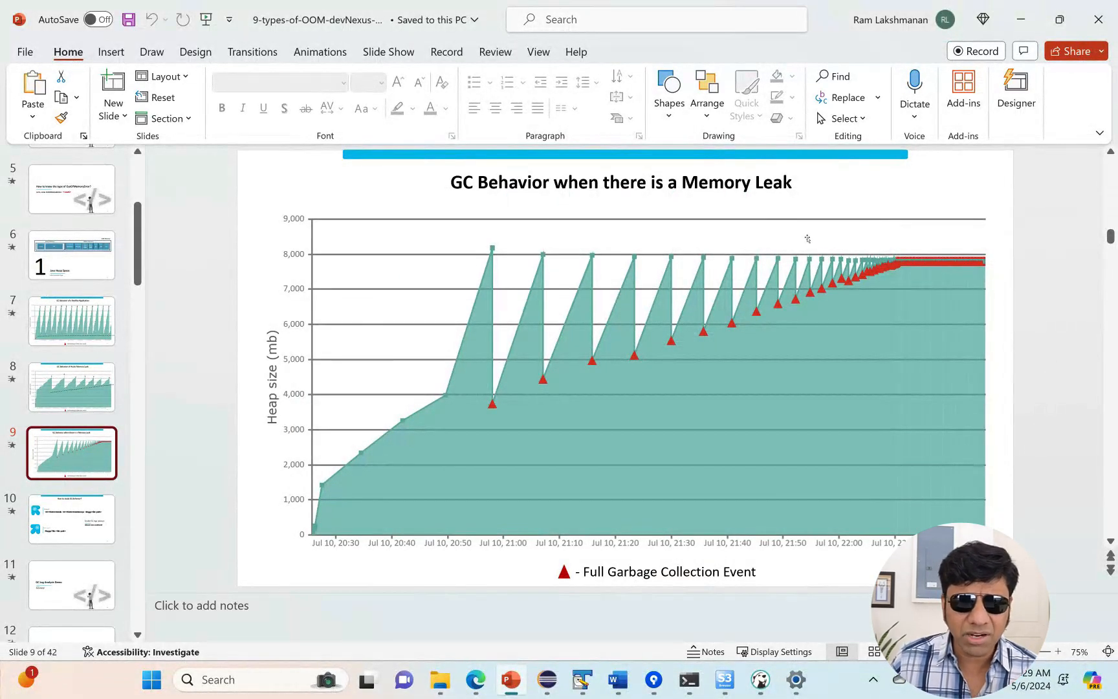
- Select the GC Log Analysis Demo slide and bring up the GC log in TextPad
click(71, 584)
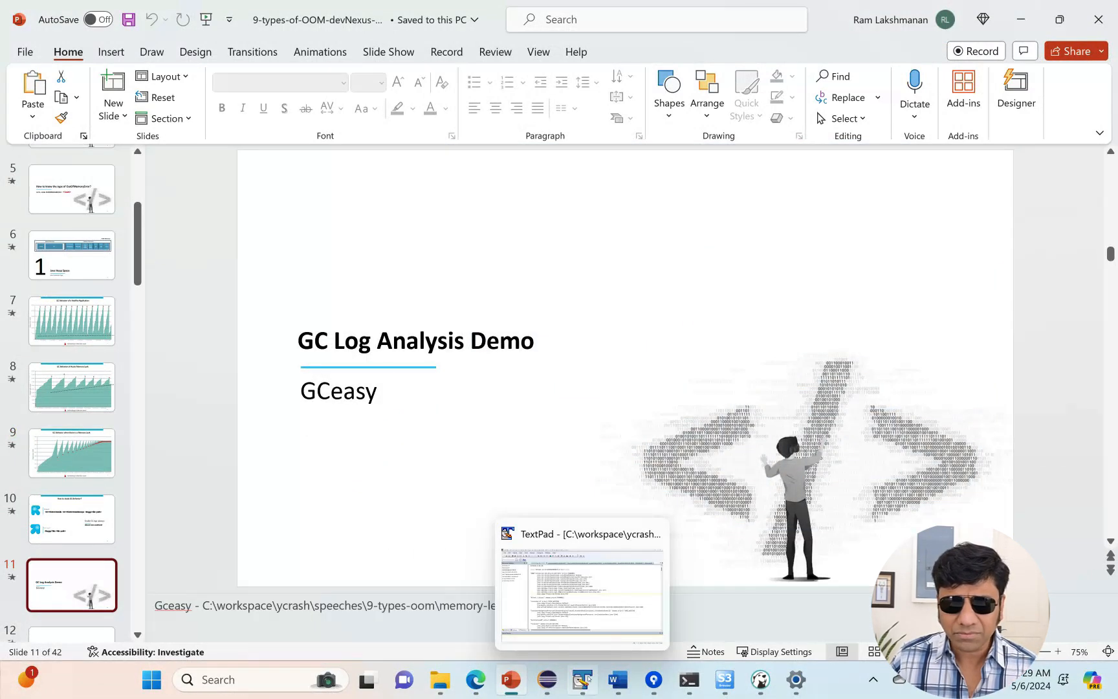
click(580, 679)
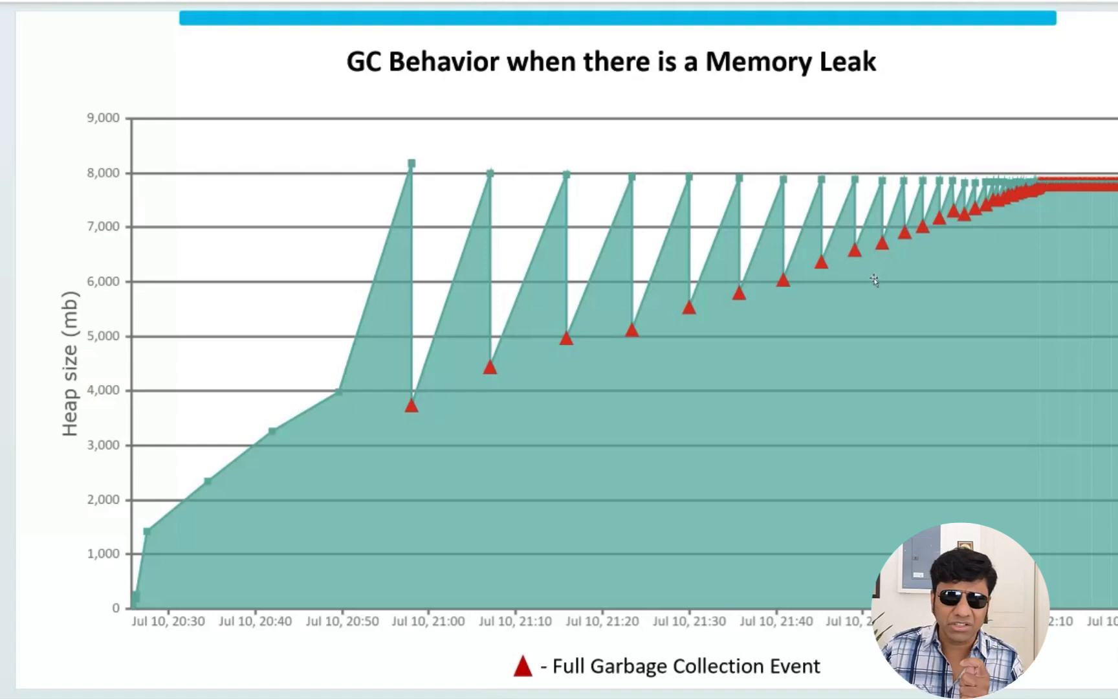
- Advance to the GC logging flags slide and select the Java 8 file-path placeholder
key(right)
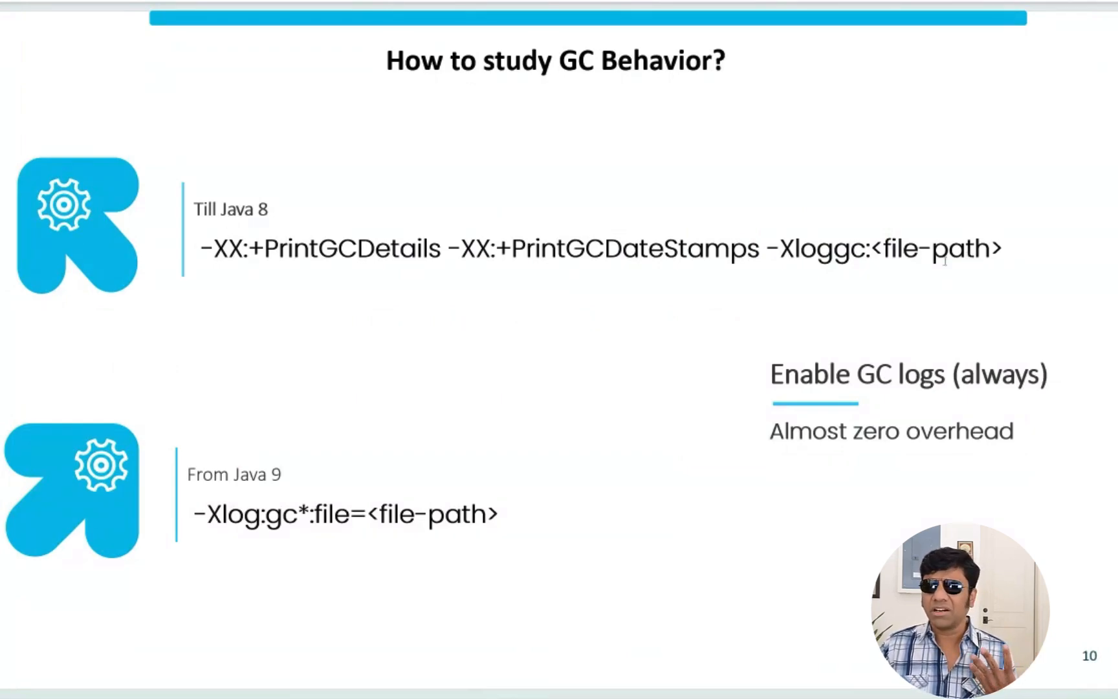
double_click(934, 249)
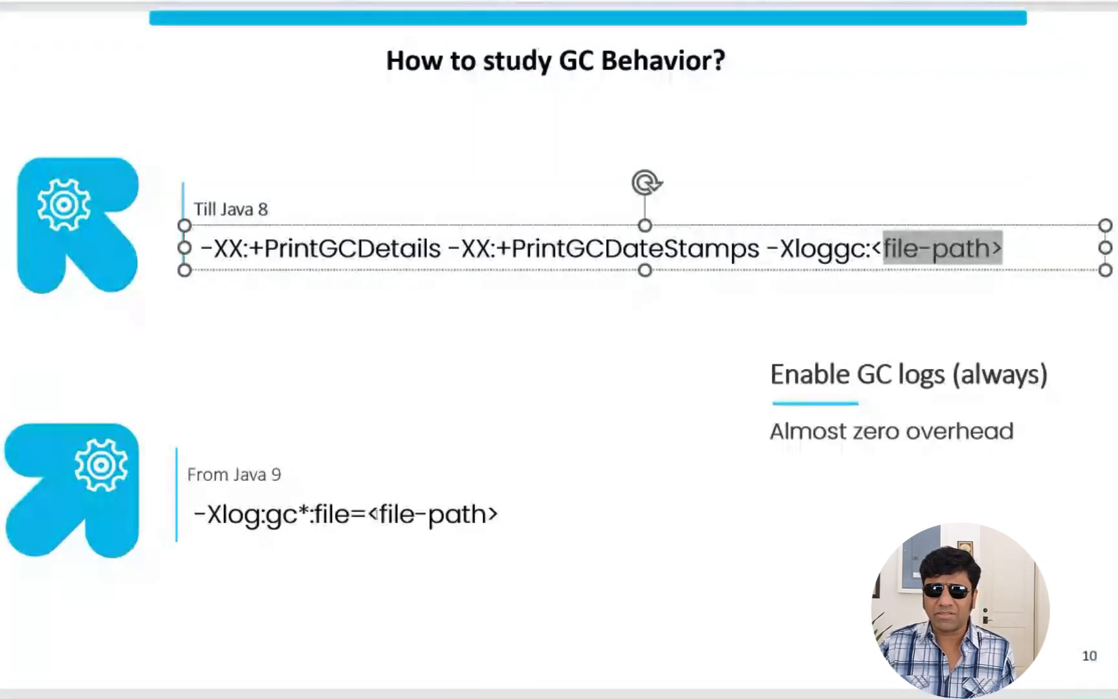
click(346, 513)
text(g)
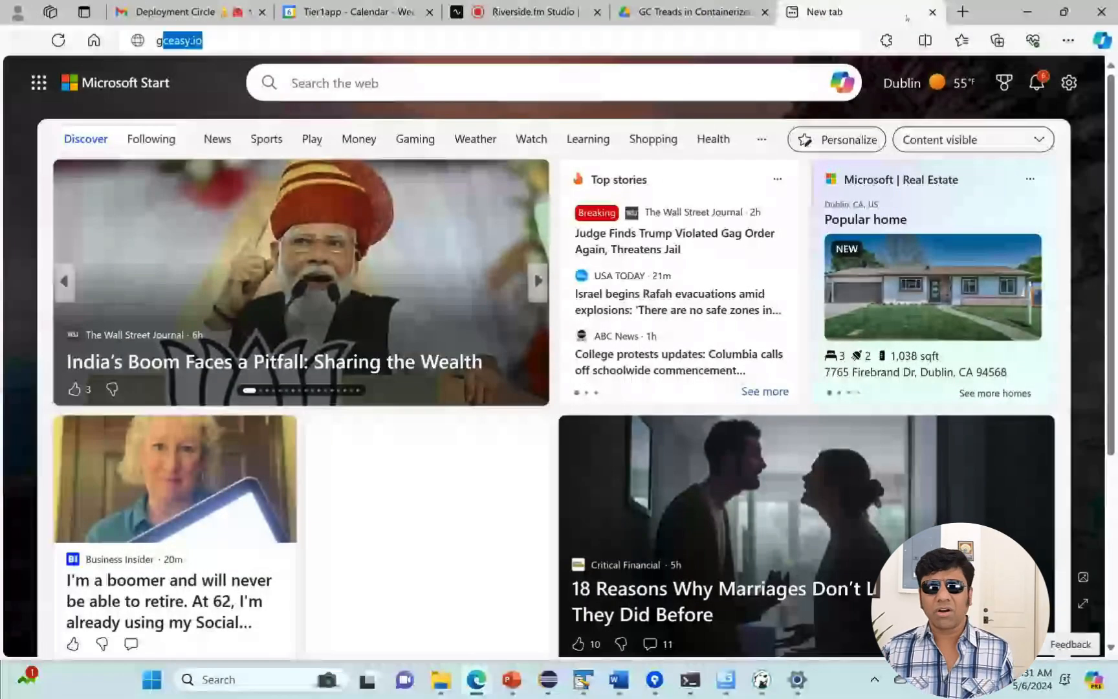
- Load gceasy.io, upload memory-leak.log and run the analysis
key(Enter)
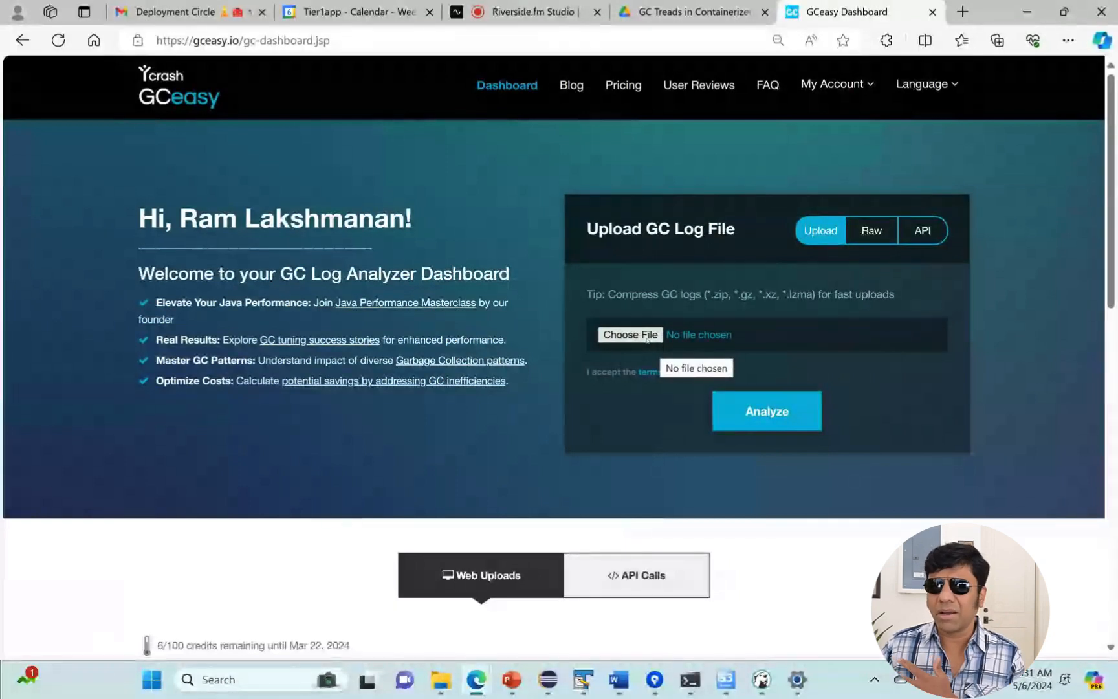
click(630, 335)
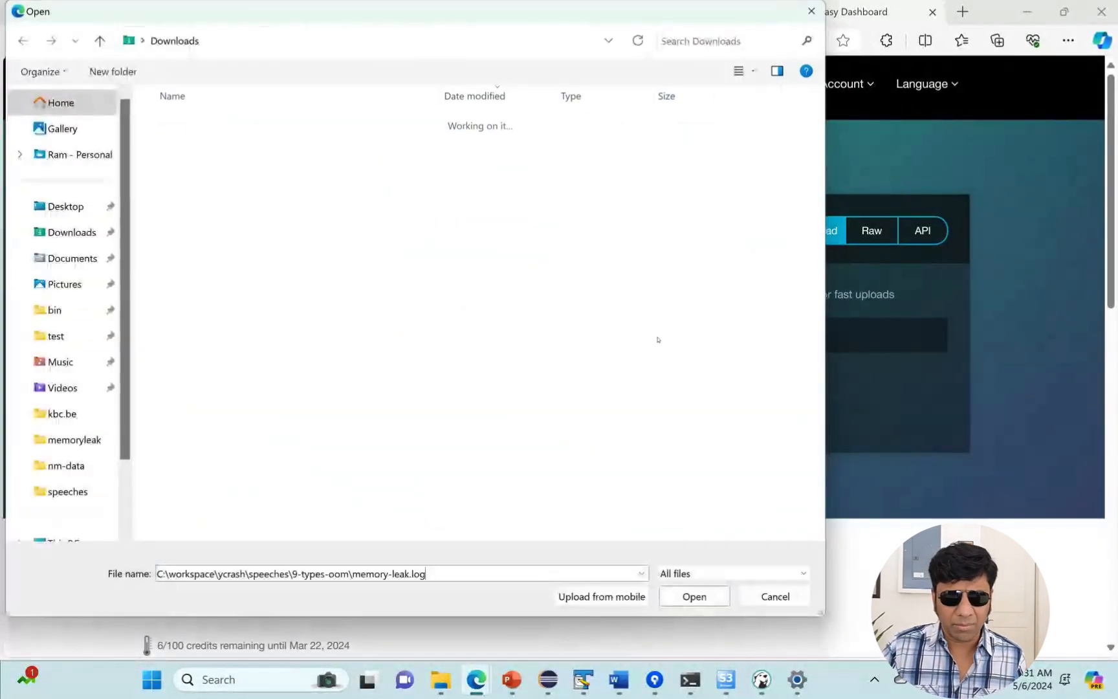
click(692, 595)
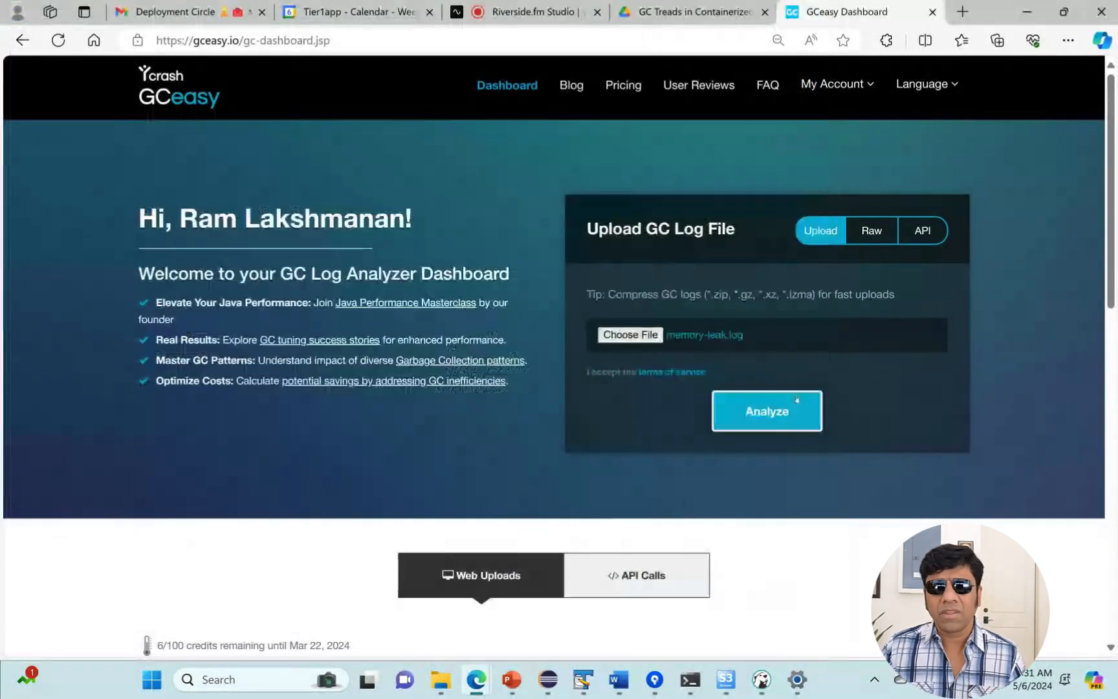
click(766, 411)
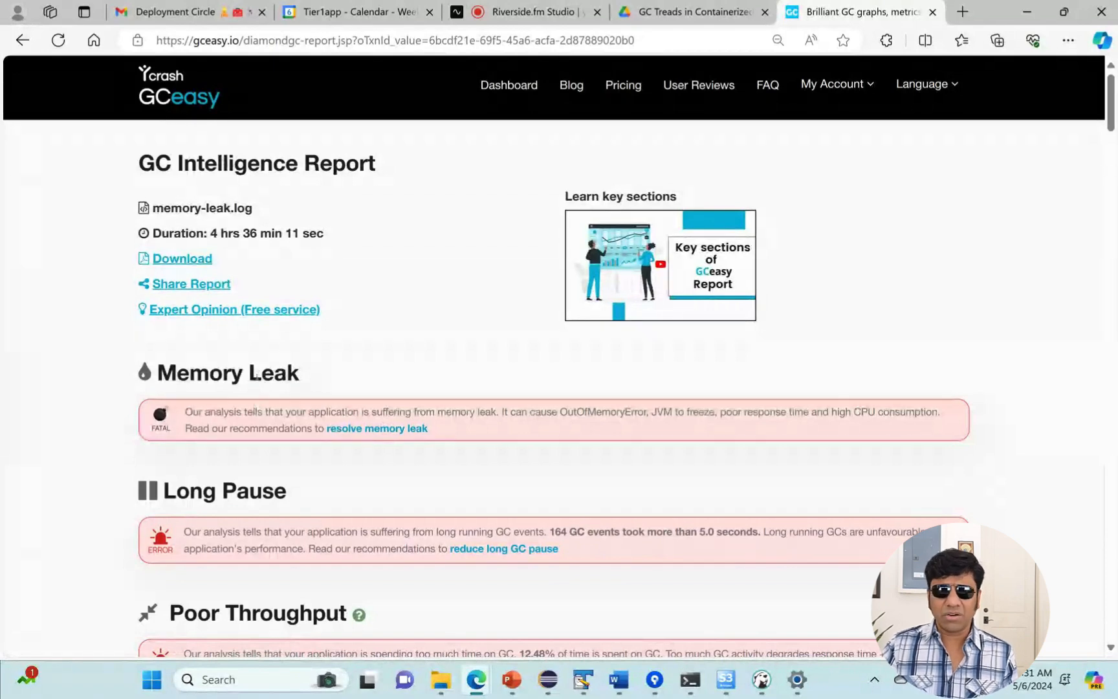
- Scroll the GCeasy report down to its Interactive Graphs heap-usage chart
scroll(down, 3)
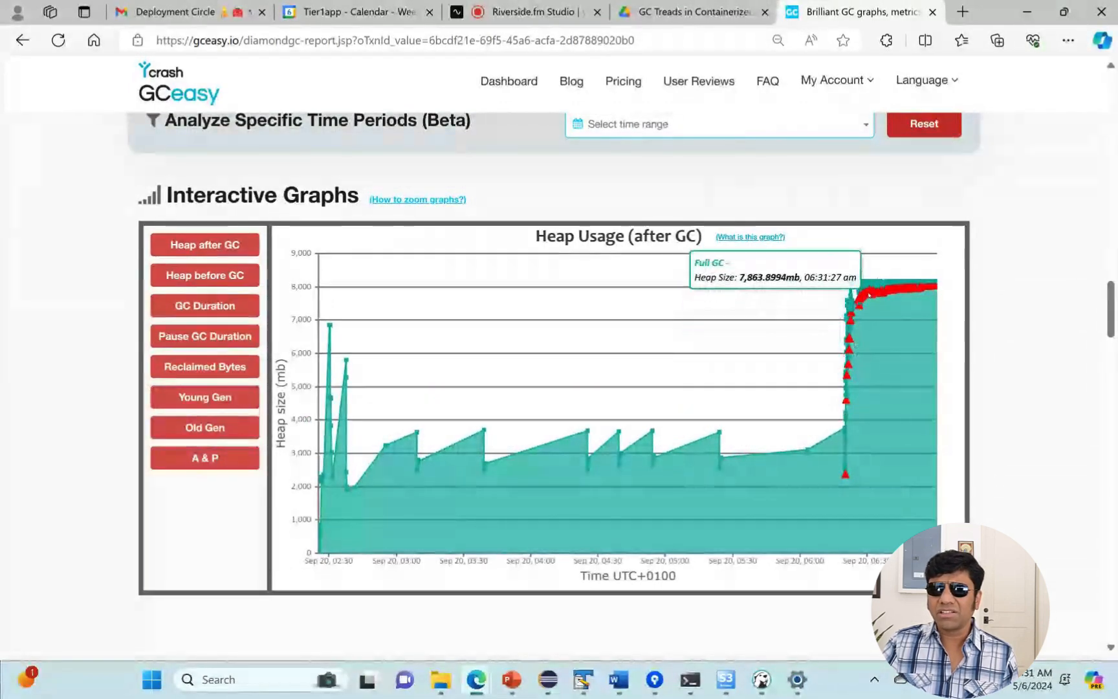
mouse_move(941, 285)
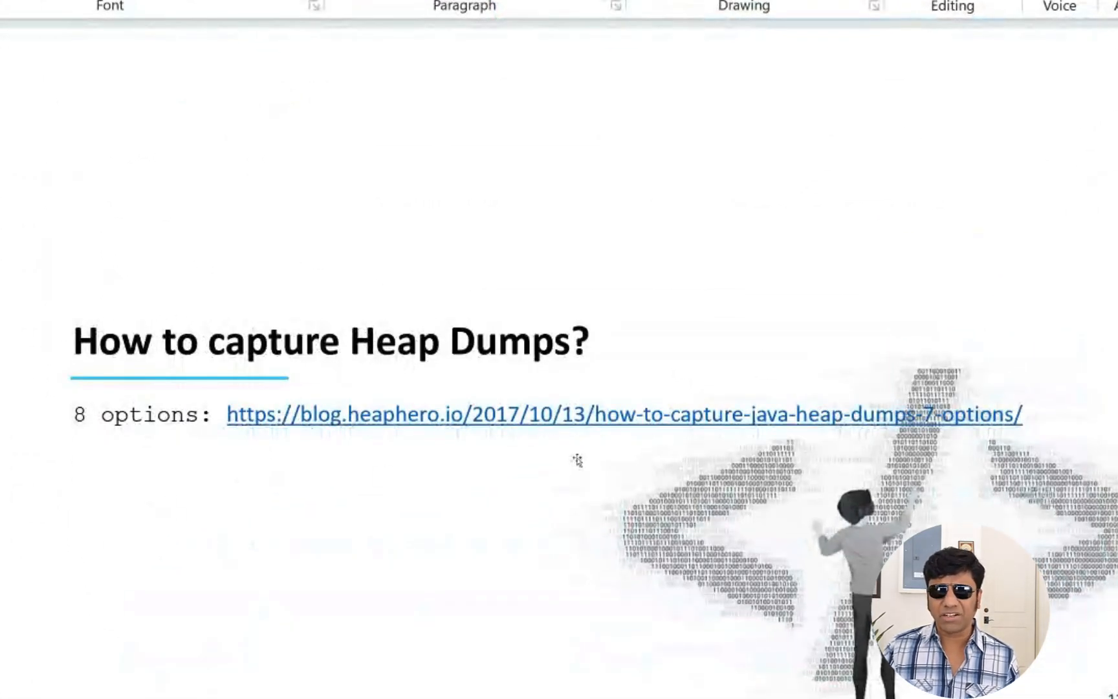
mouse_move(594, 420)
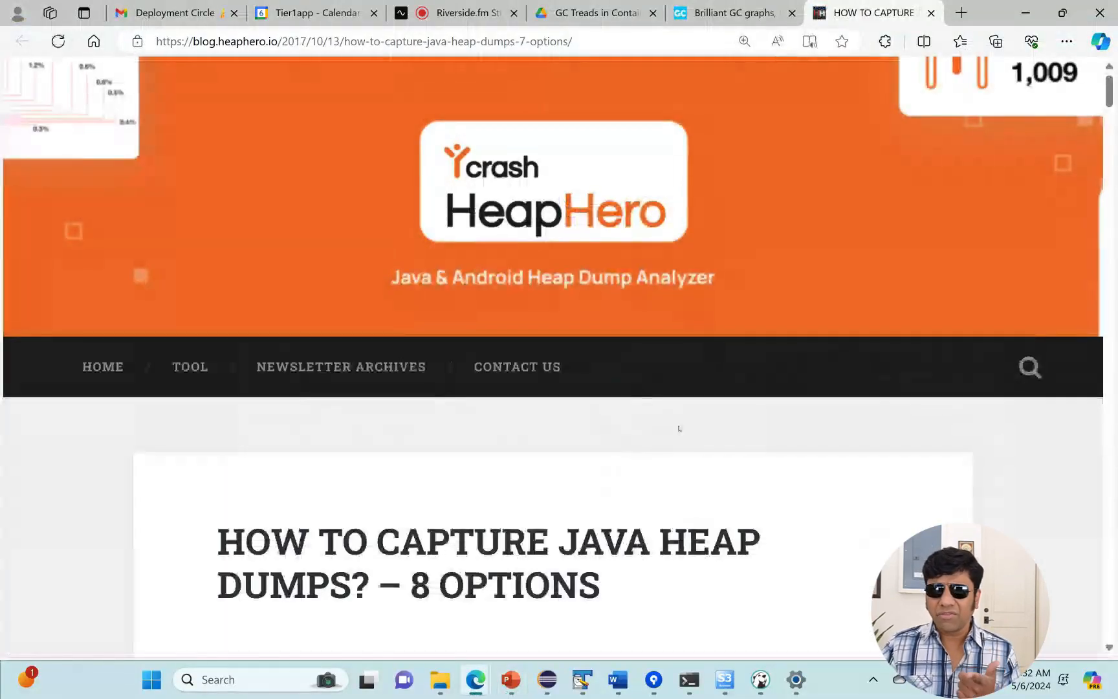
- Scroll the heap dump article to its HeapDumpOnOutOfMemoryError section
scroll(down, 3)
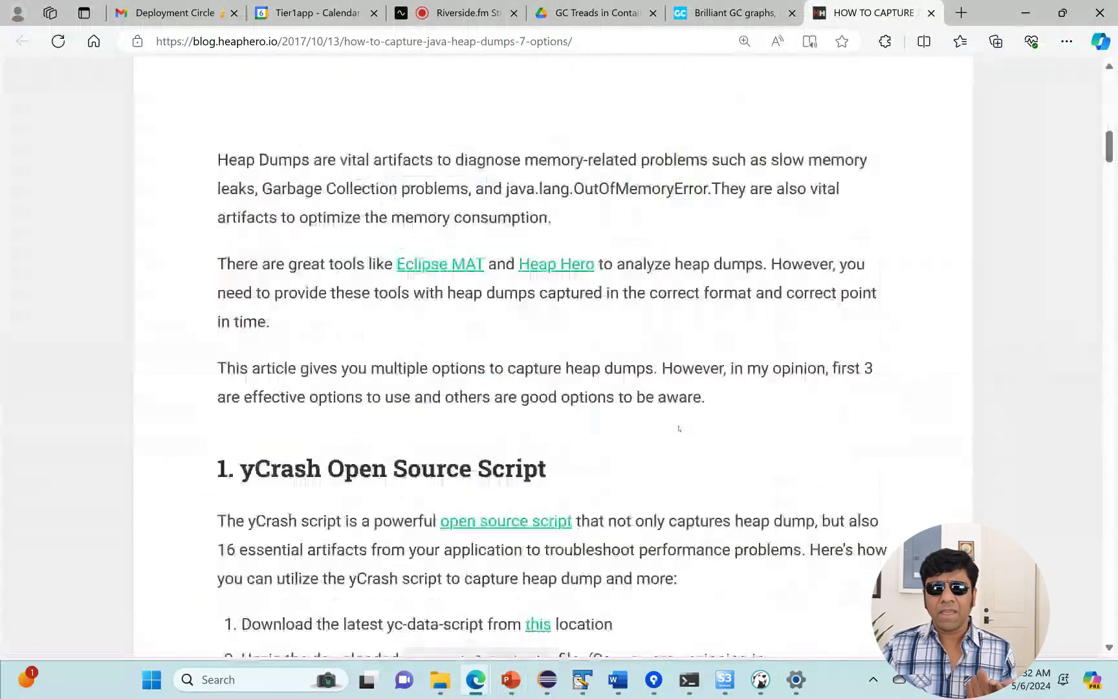
scroll(down, 3)
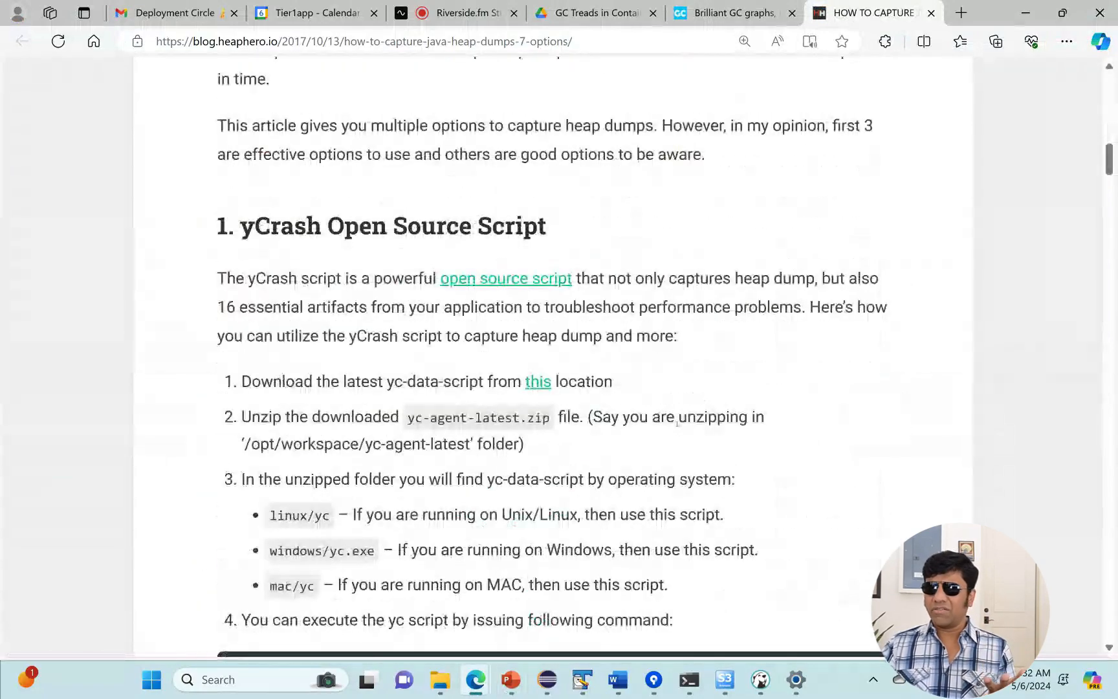
scroll(down, 3)
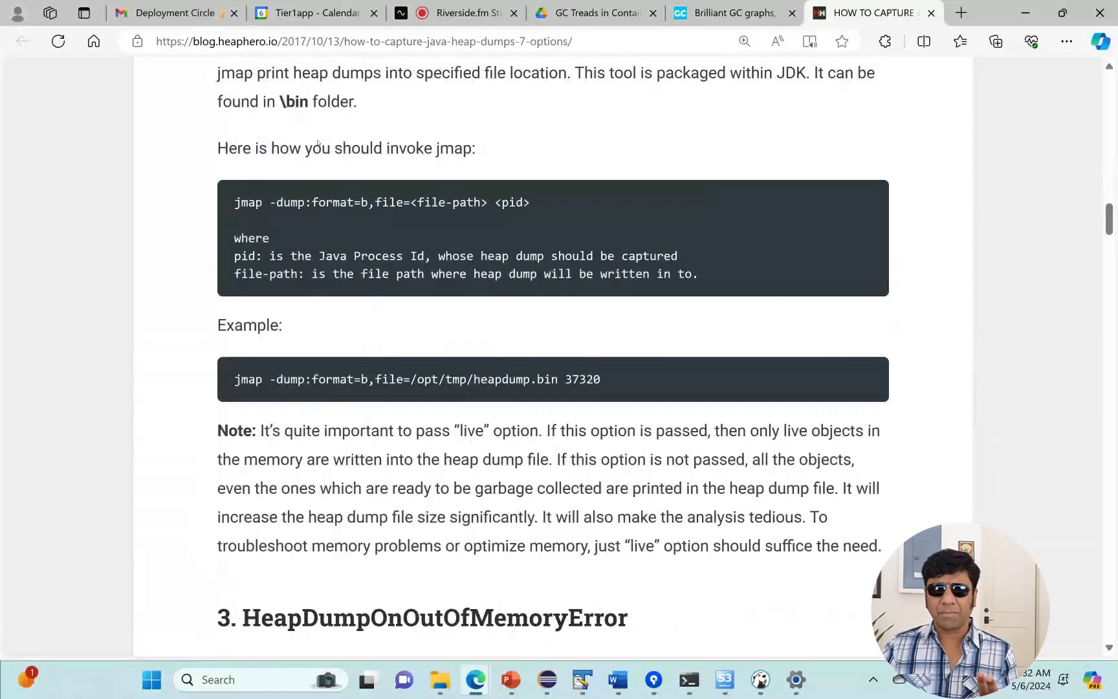
scroll(up, 3)
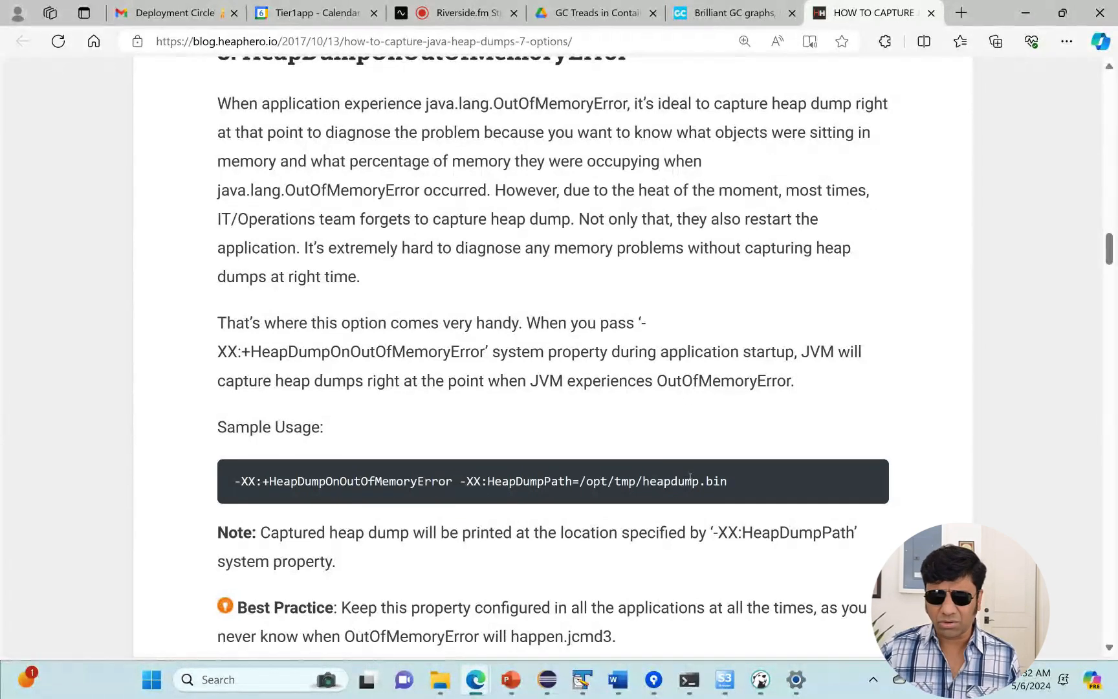
mouse_move(690, 474)
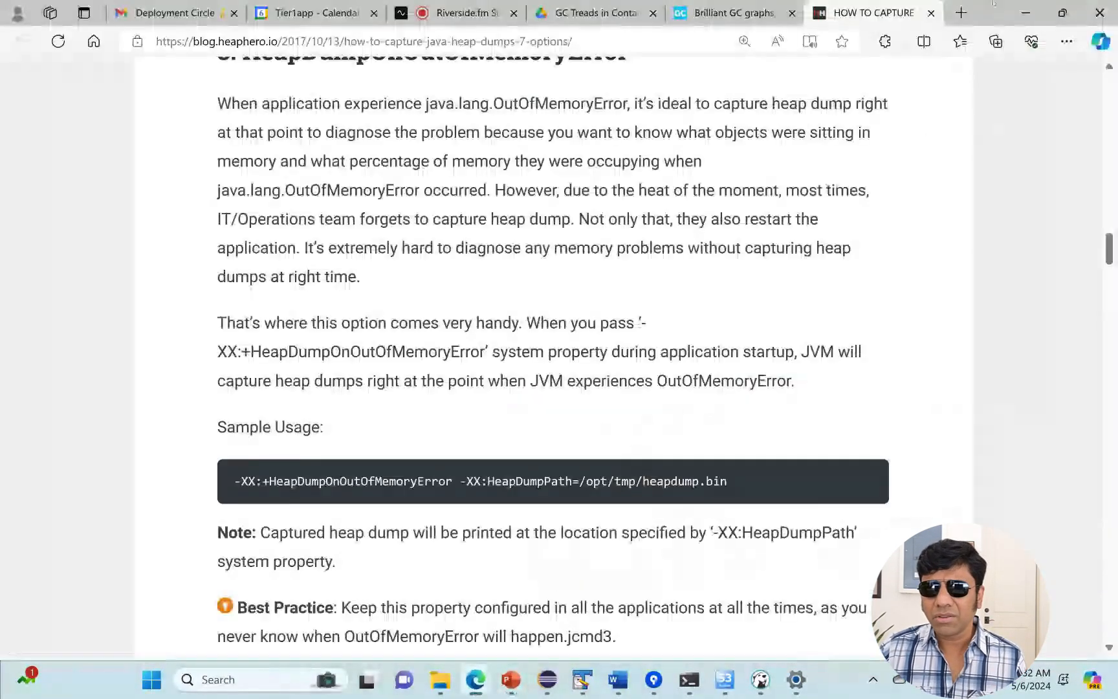
- Visit heaphero.io, then start entering localhost in another new tab
text(hr)
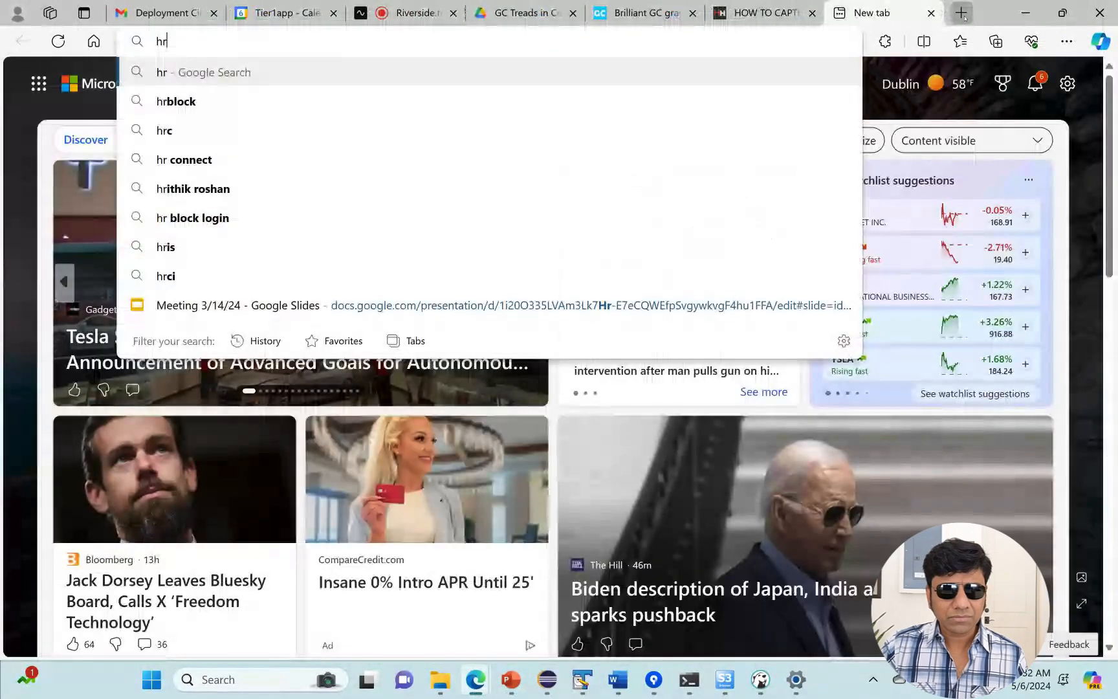
text(heaphero.io)
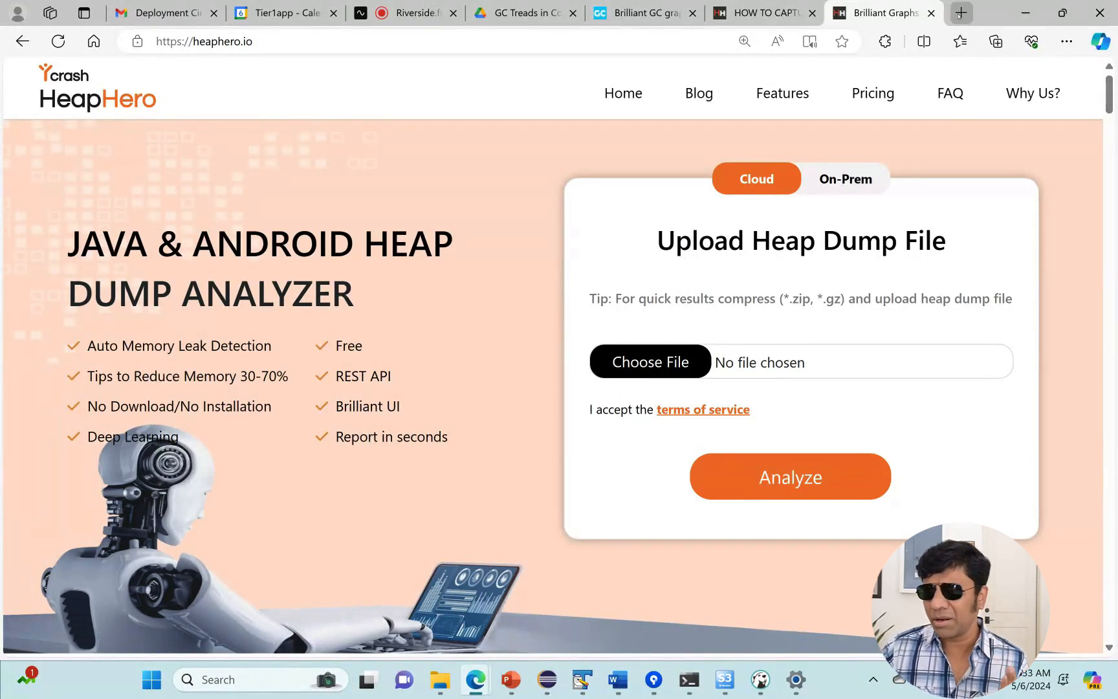
click(959, 13)
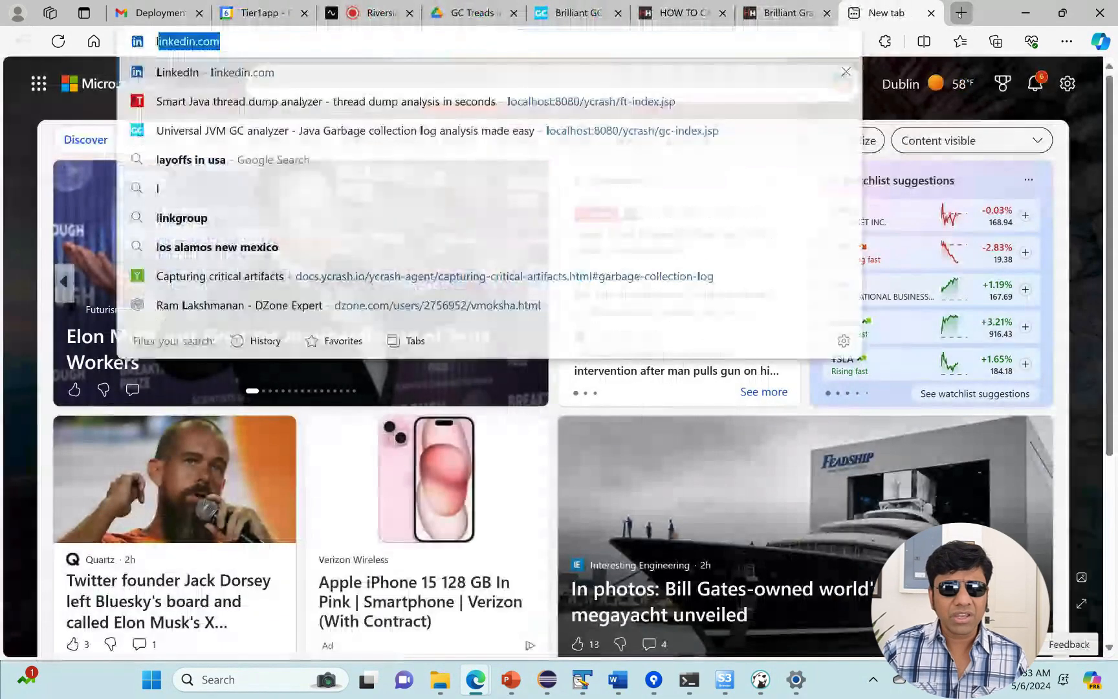
text(localhost:8080)
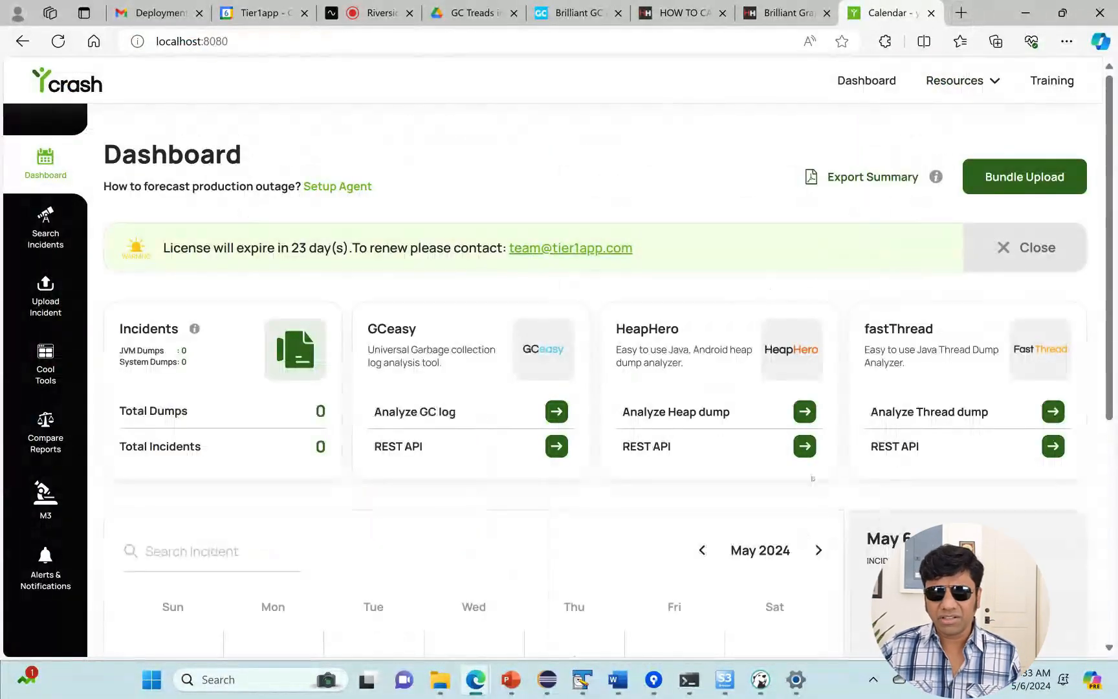
- Switch to the yCrash tab at localhost:8080 showing the Dashboard
click(962, 13)
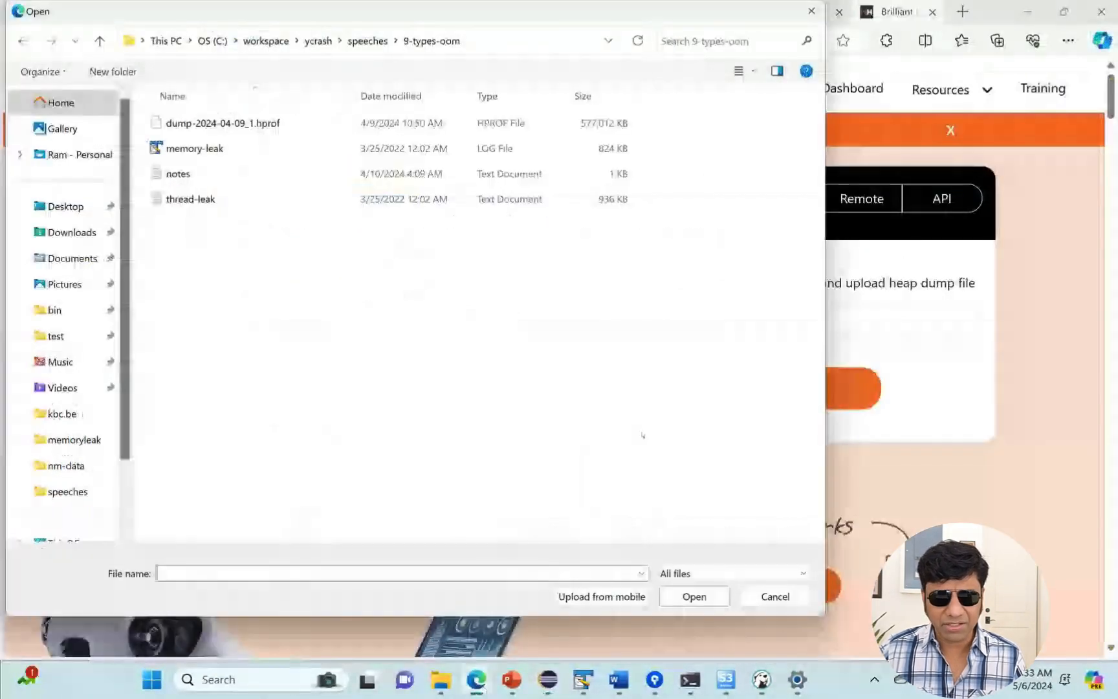
- Upload dump-2024-04-09.hprof to HeapHero and analyse it
click(692, 595)
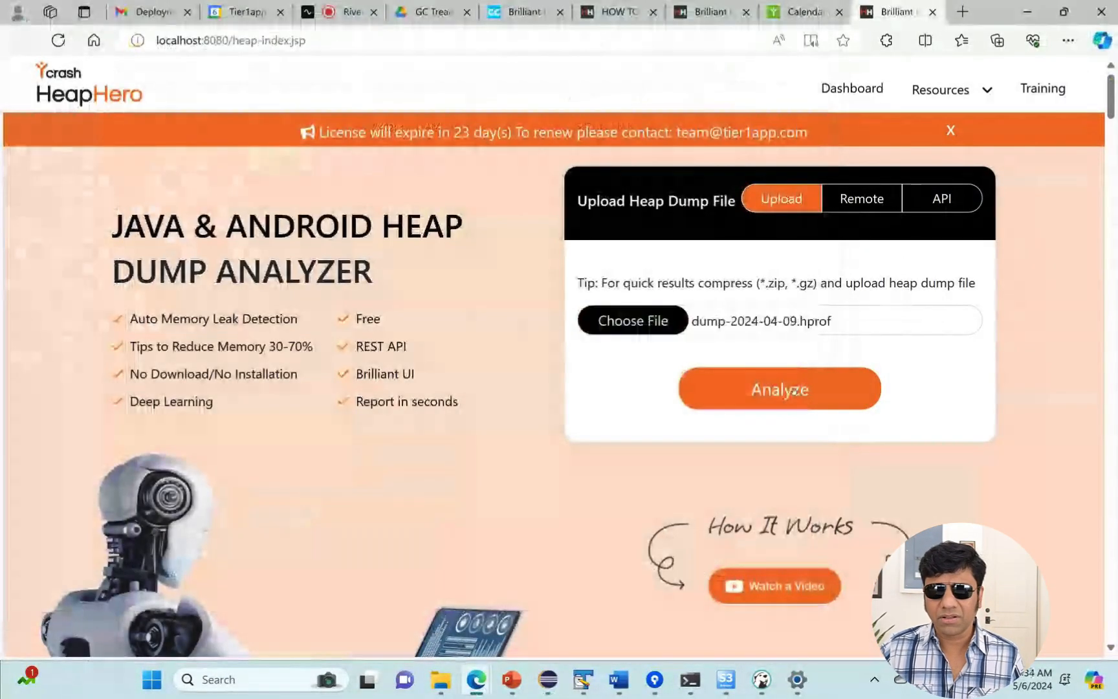
click(778, 388)
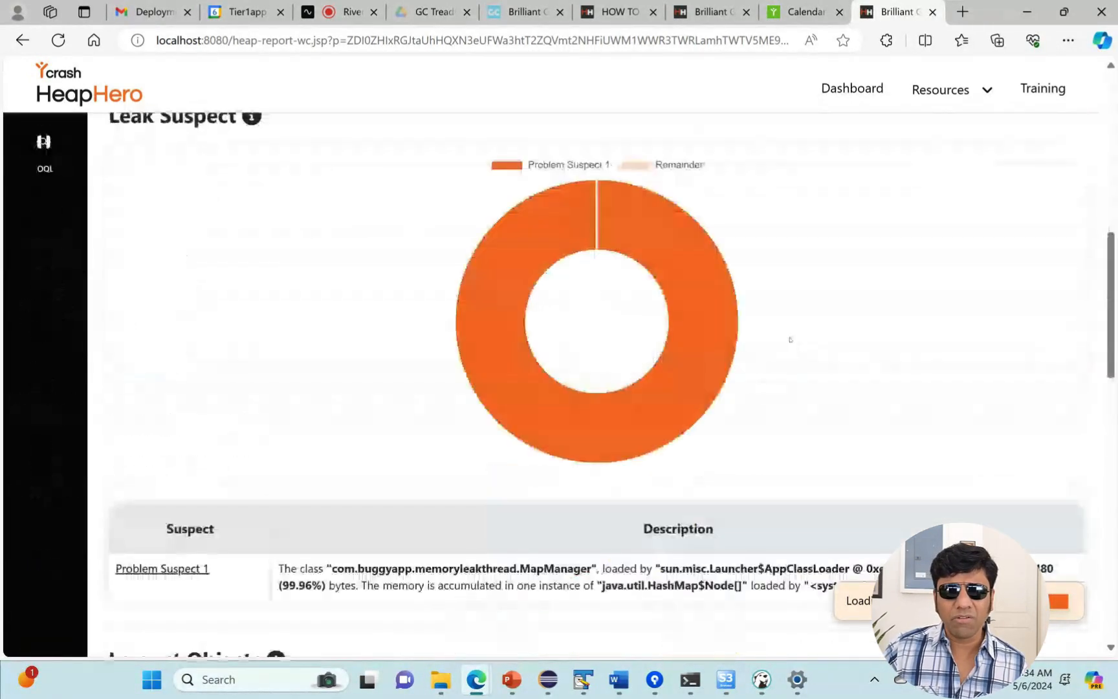
- Scroll to the Largest Objects table, where MapManager retains 491 MB
scroll(down, 3)
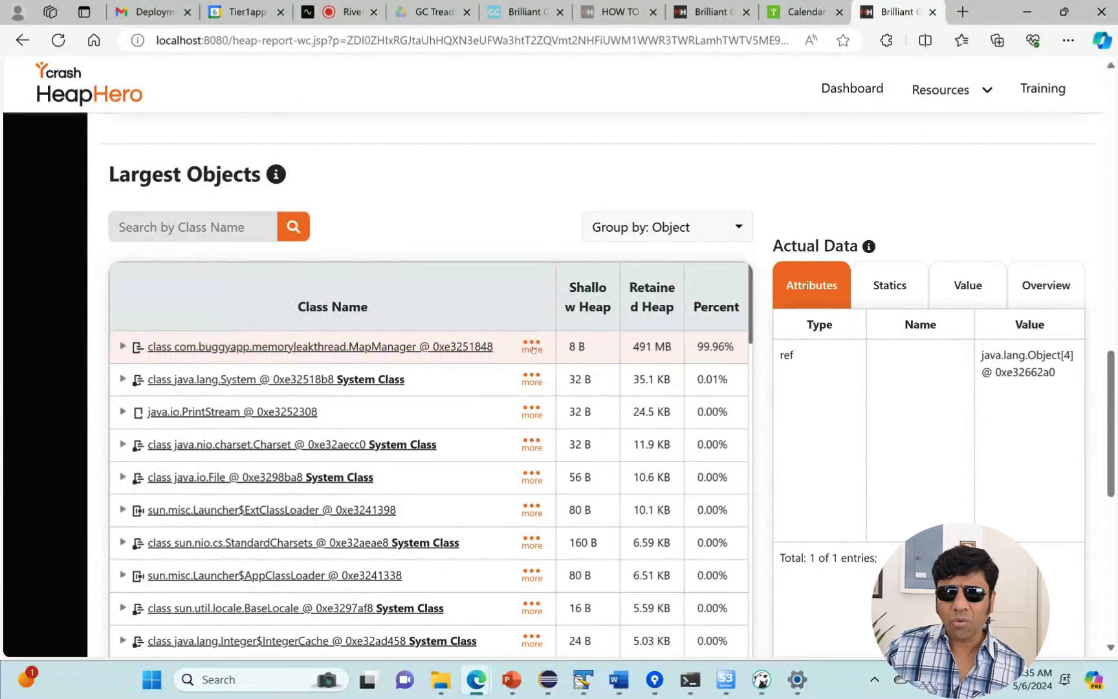
- List MapManager's outgoing references and expand it to reveal the 491 MB myMap HashMap
click(531, 348)
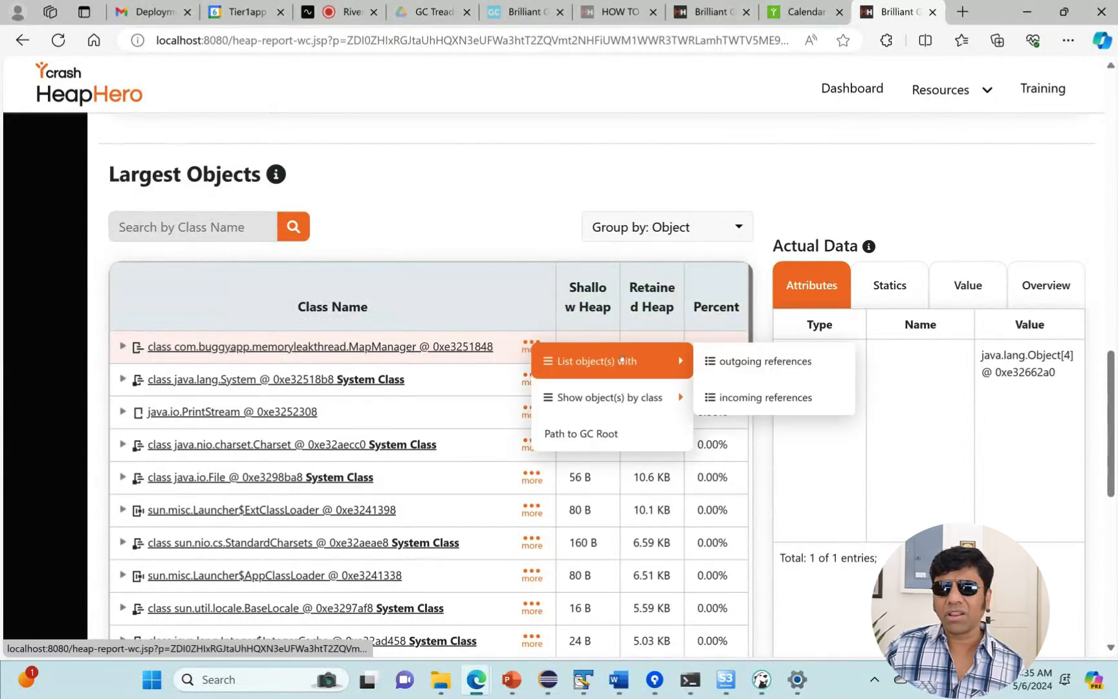
mouse_move(763, 361)
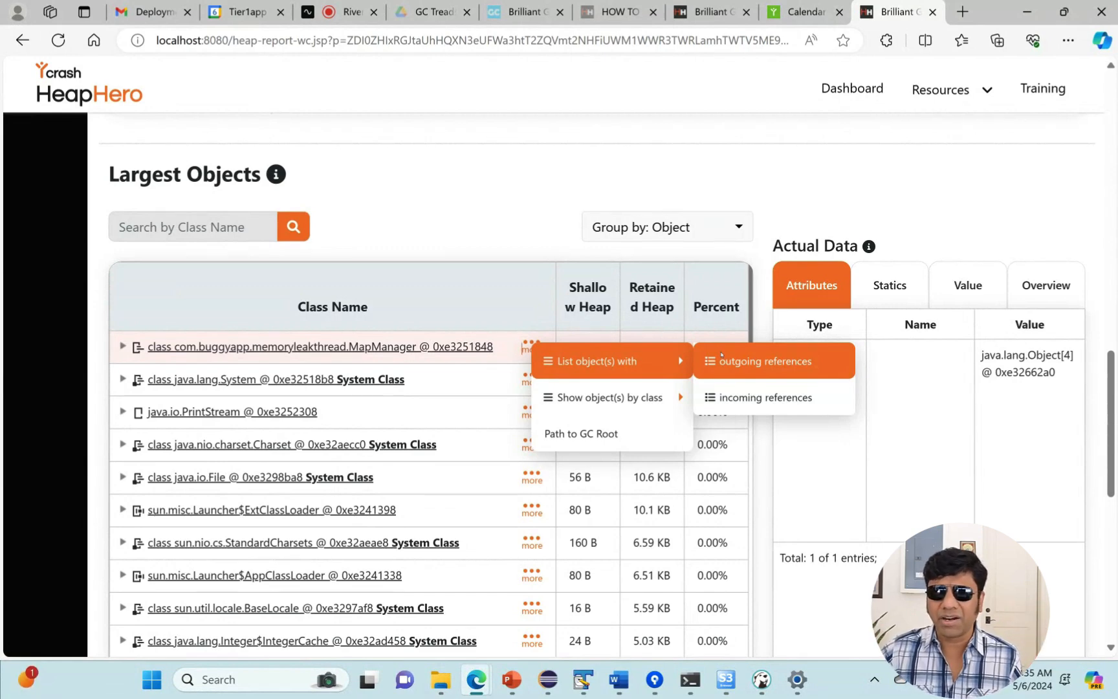
click(767, 361)
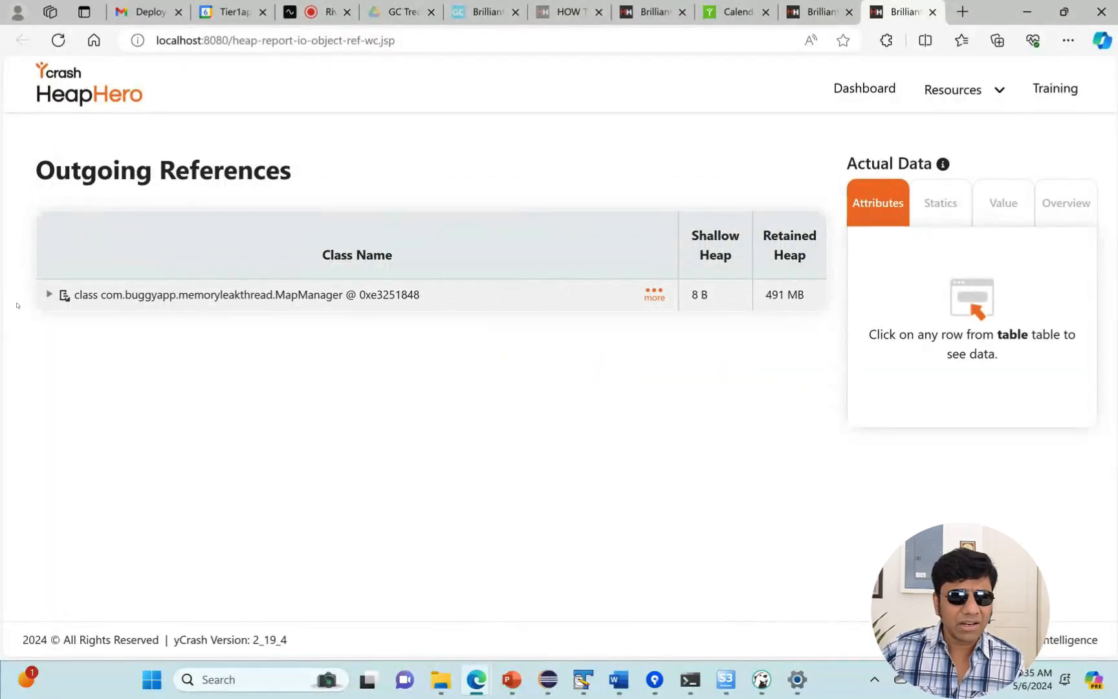
click(49, 294)
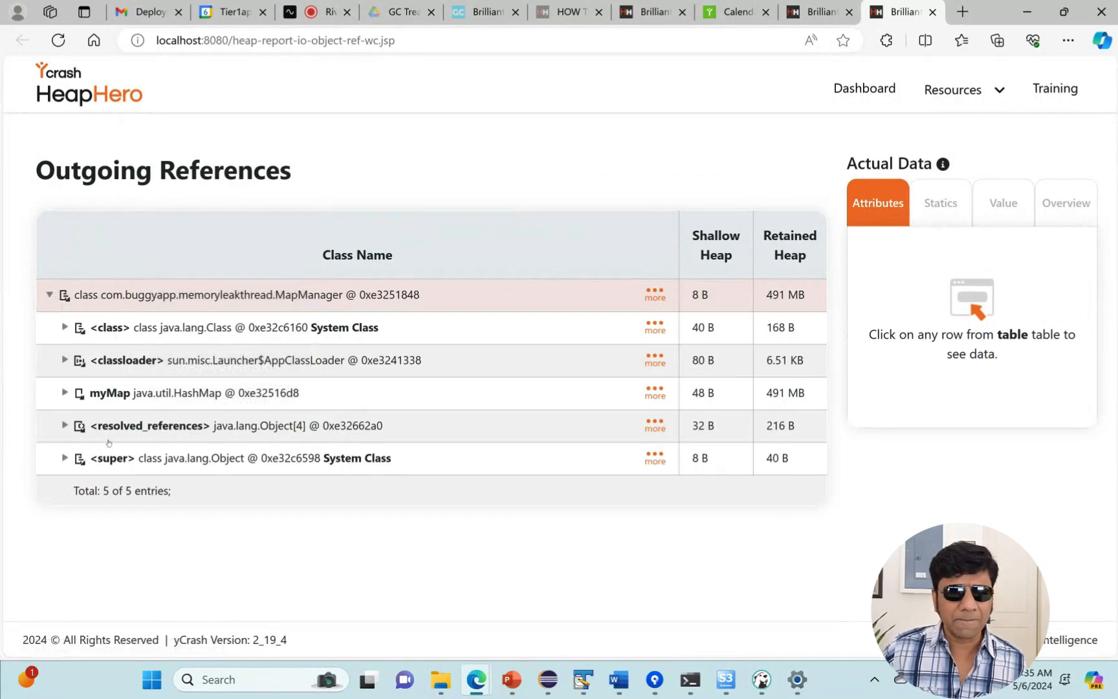
mouse_move(204, 402)
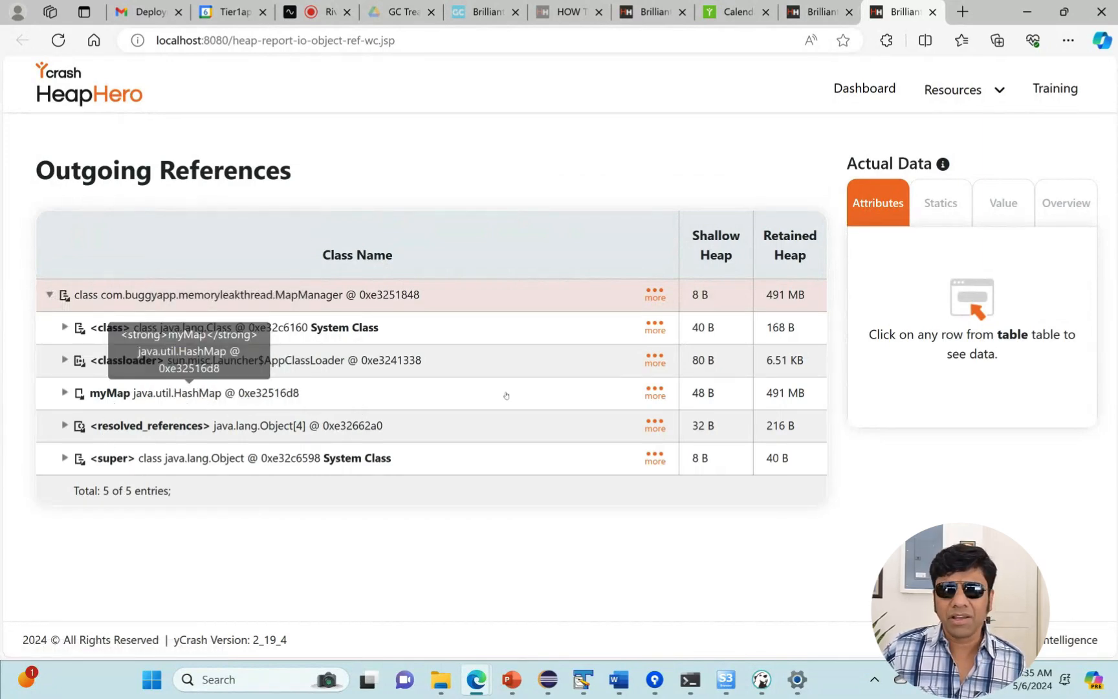
mouse_move(782, 299)
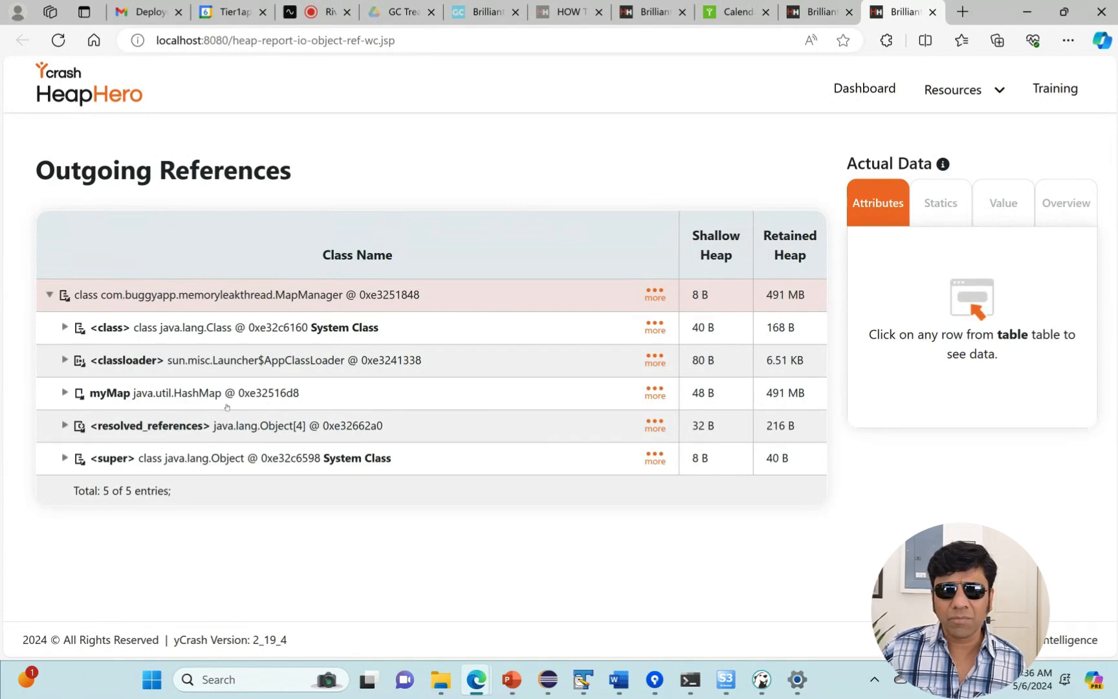
mouse_move(109, 393)
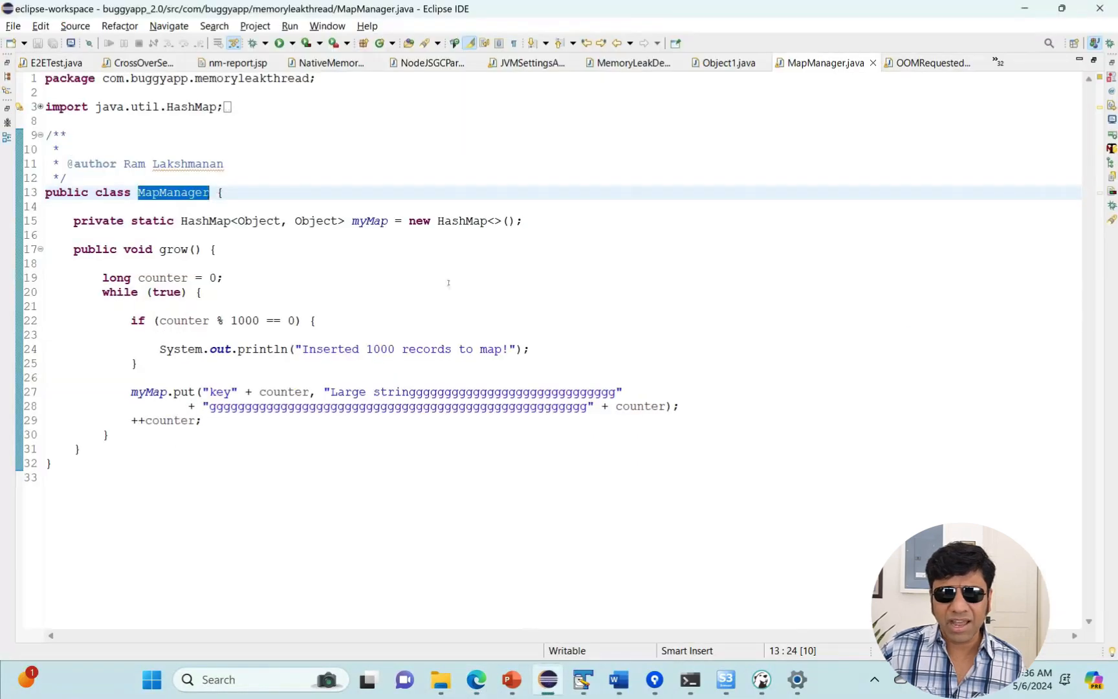
mouse_move(369, 221)
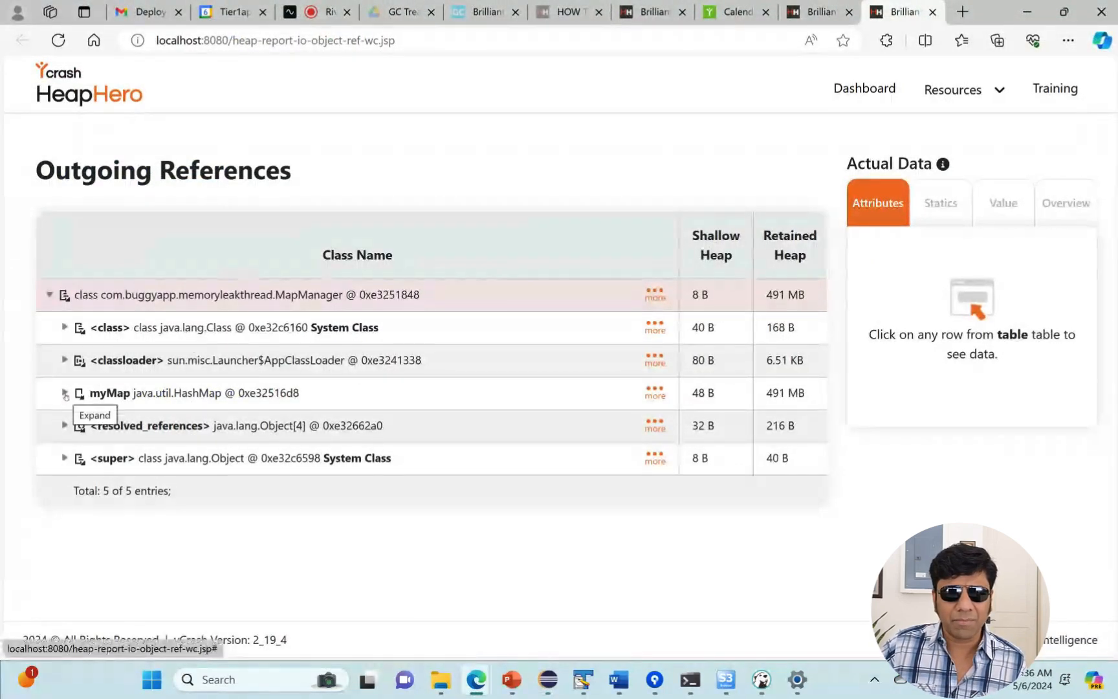
- Expand myMap to show 1081374 HashMap node entries, then return to the Largest Objects table
click(63, 392)
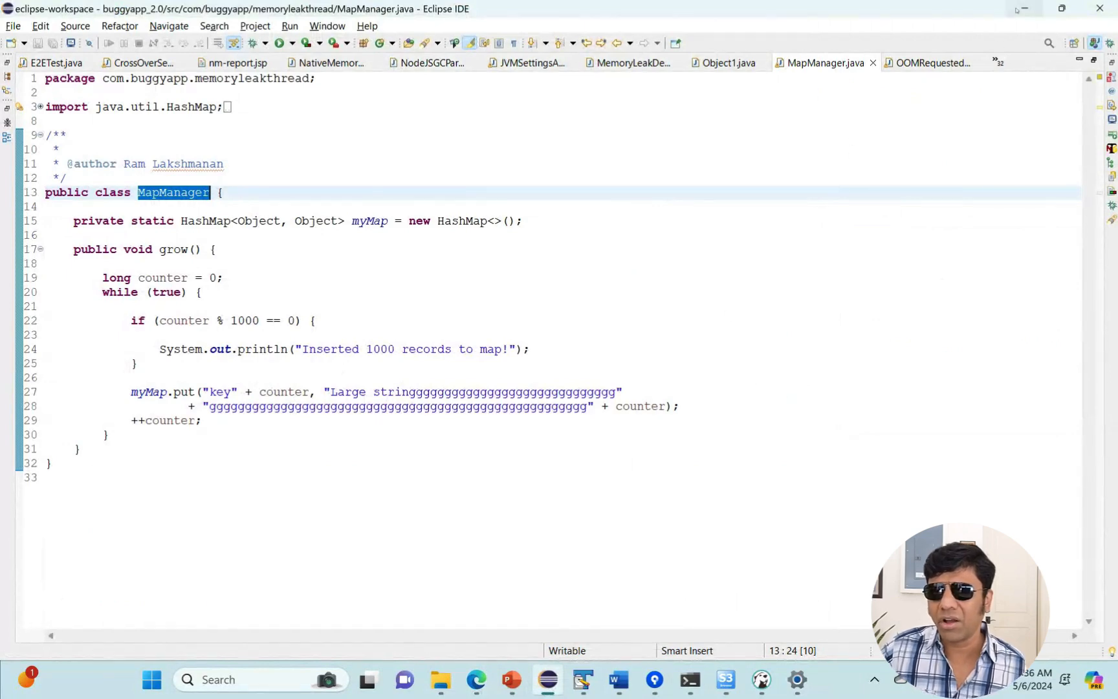
click(475, 678)
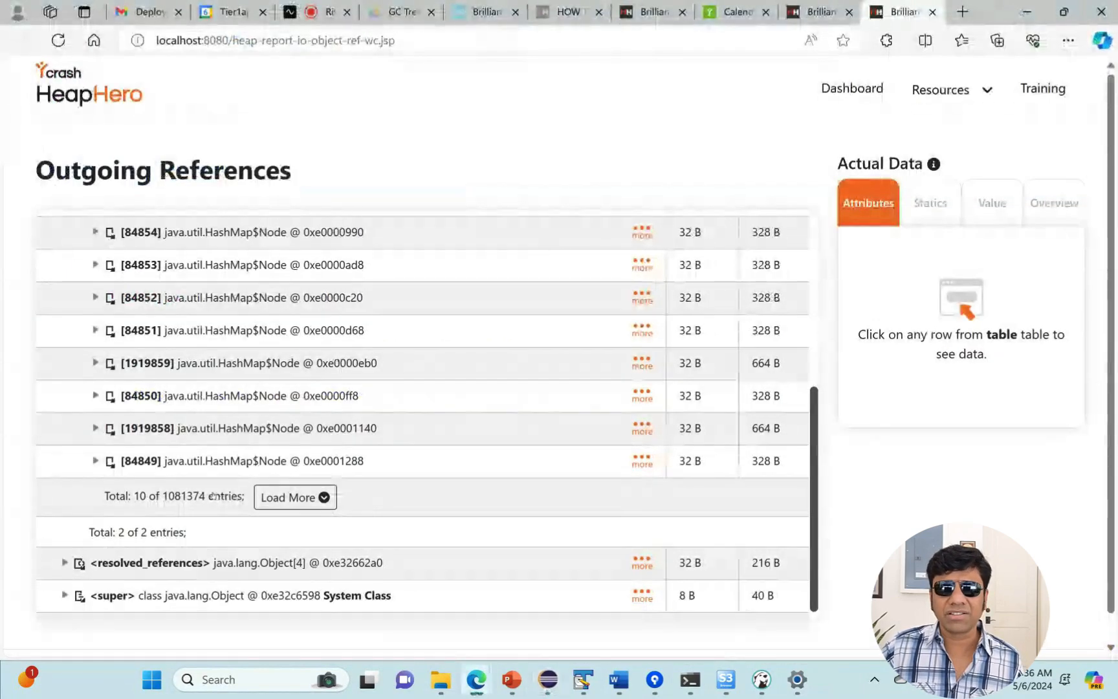
click(250, 298)
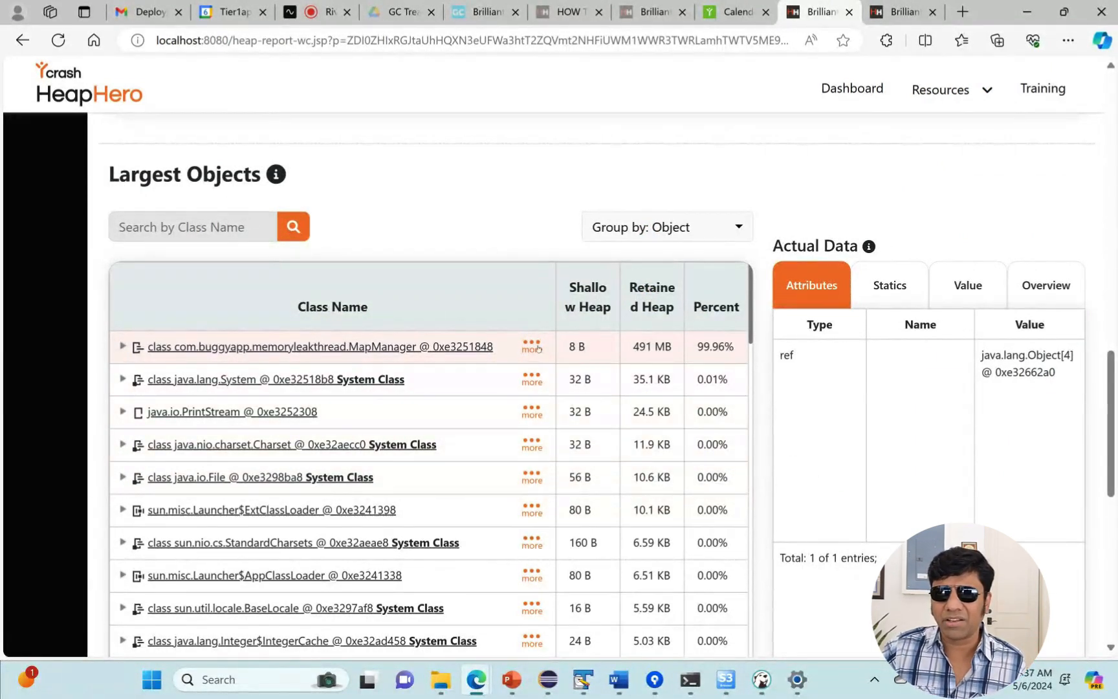
- Trace MapManager's incoming references through Object2 to main, then show the Java Heap Space slide
click(530, 347)
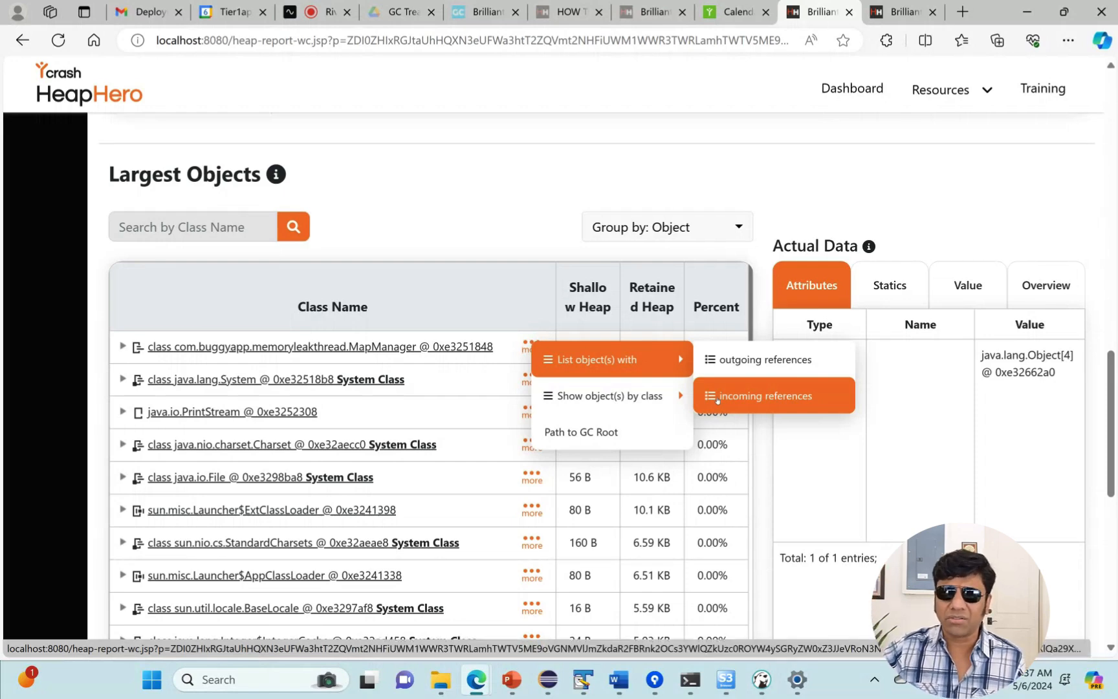
click(766, 396)
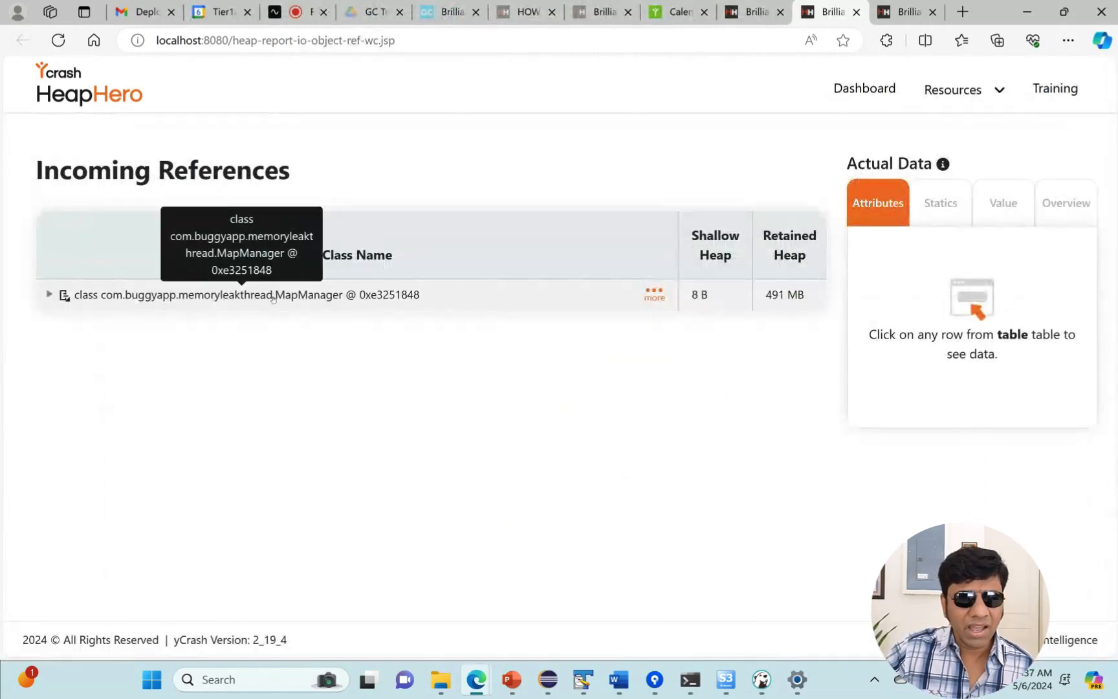
click(49, 294)
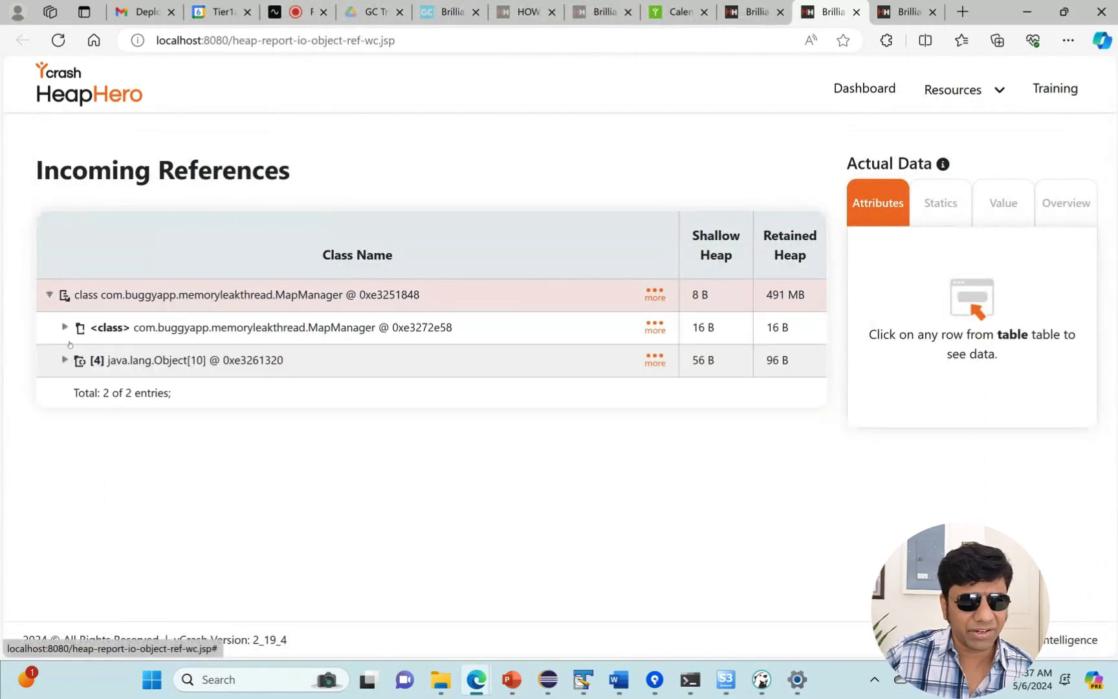
click(64, 327)
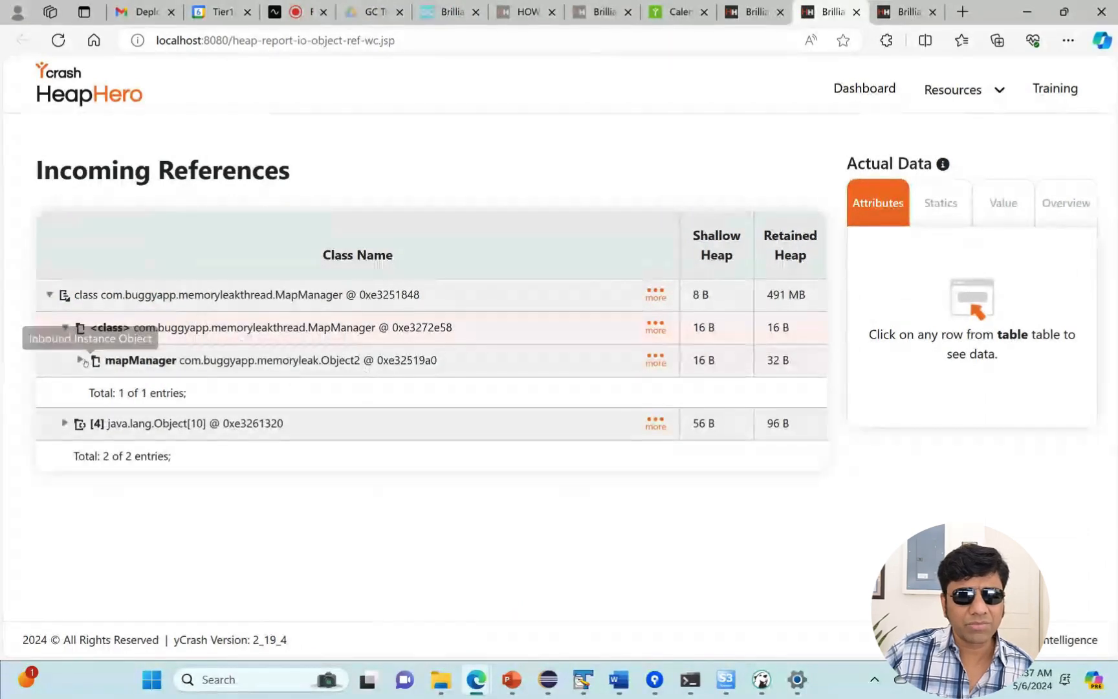
click(81, 360)
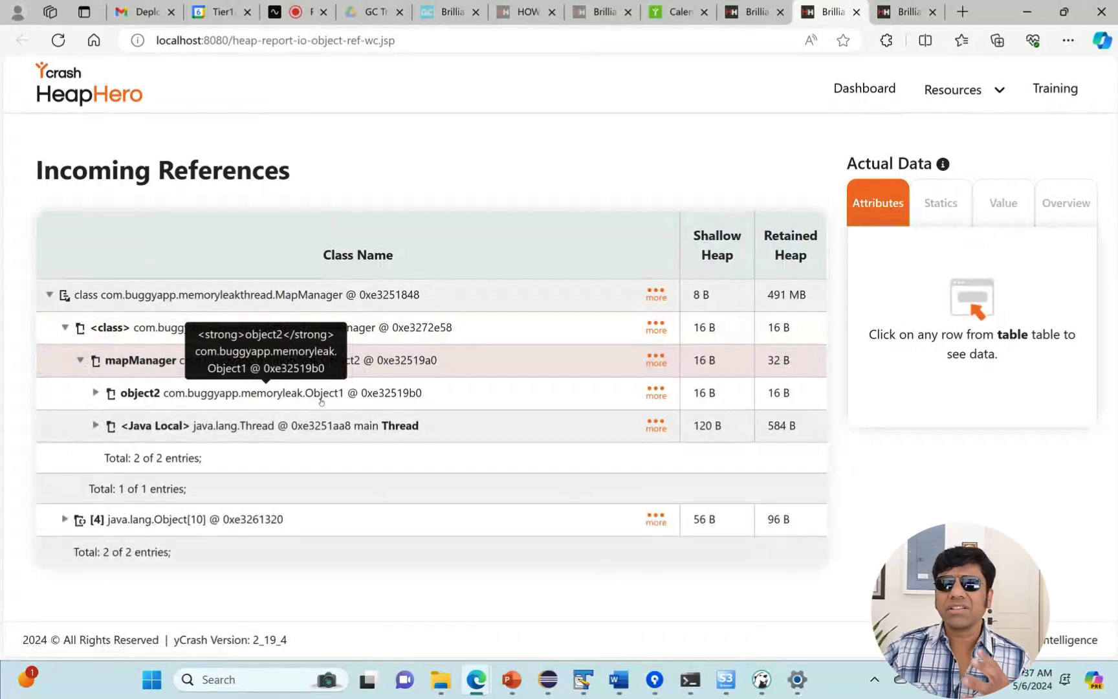
mouse_move(317, 408)
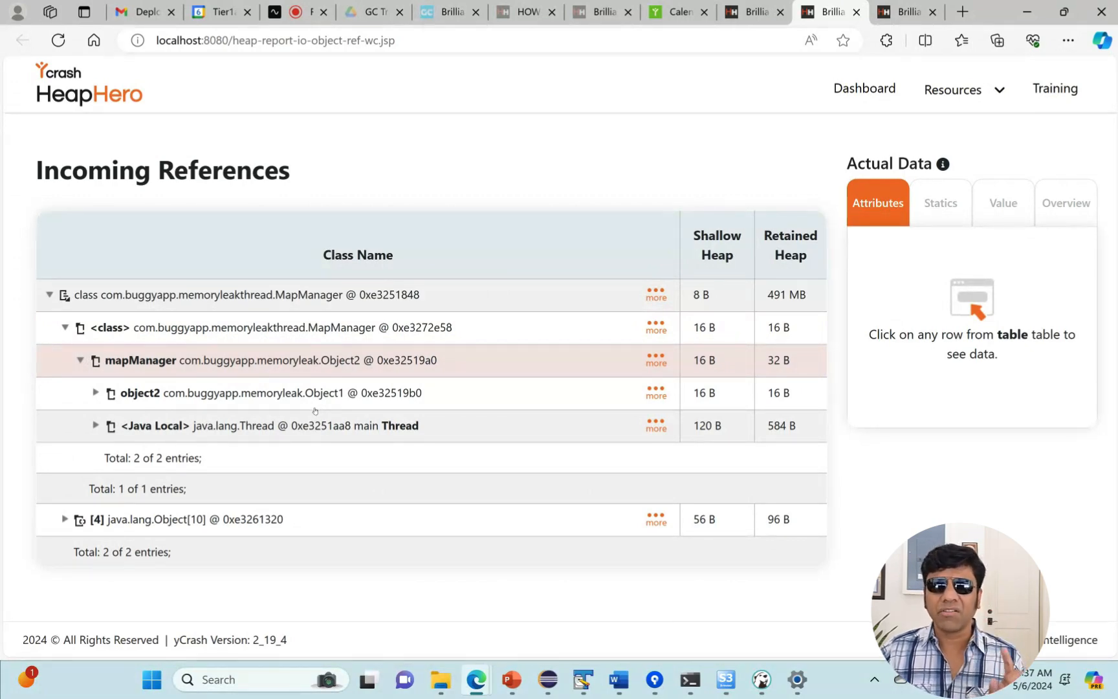
mouse_move(435, 645)
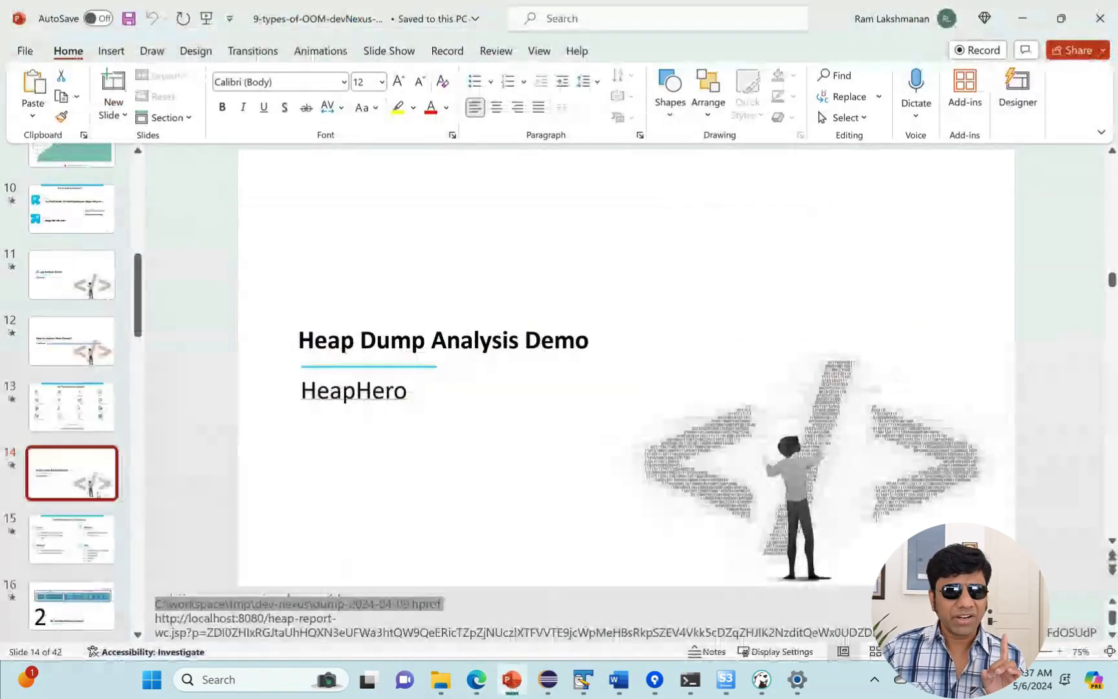
click(72, 538)
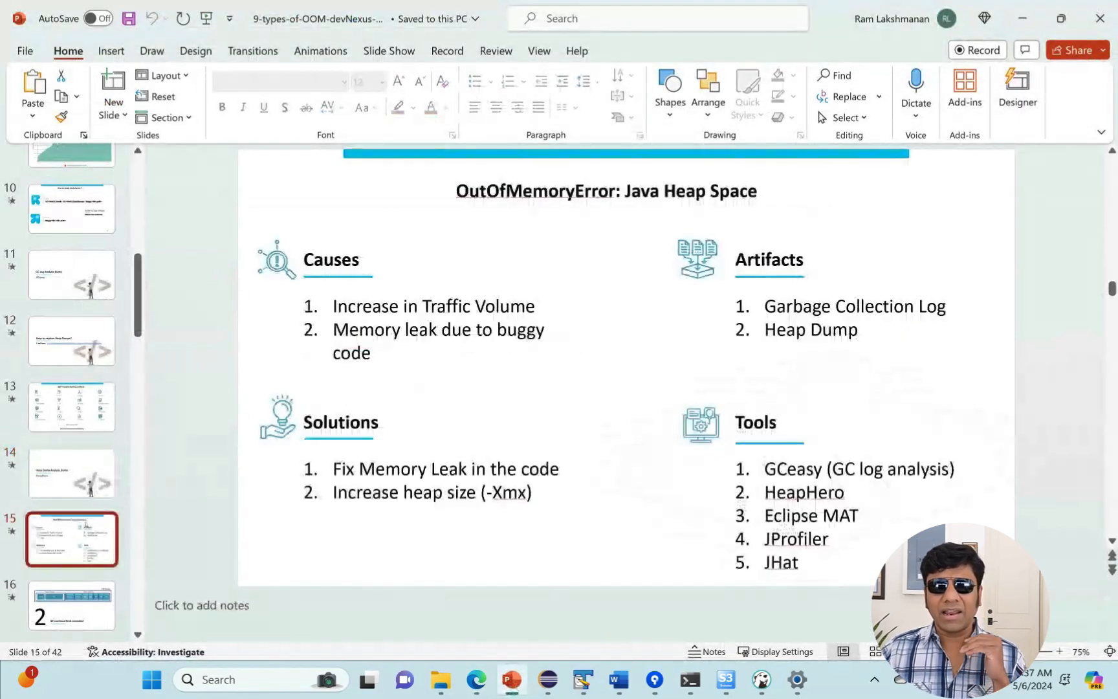